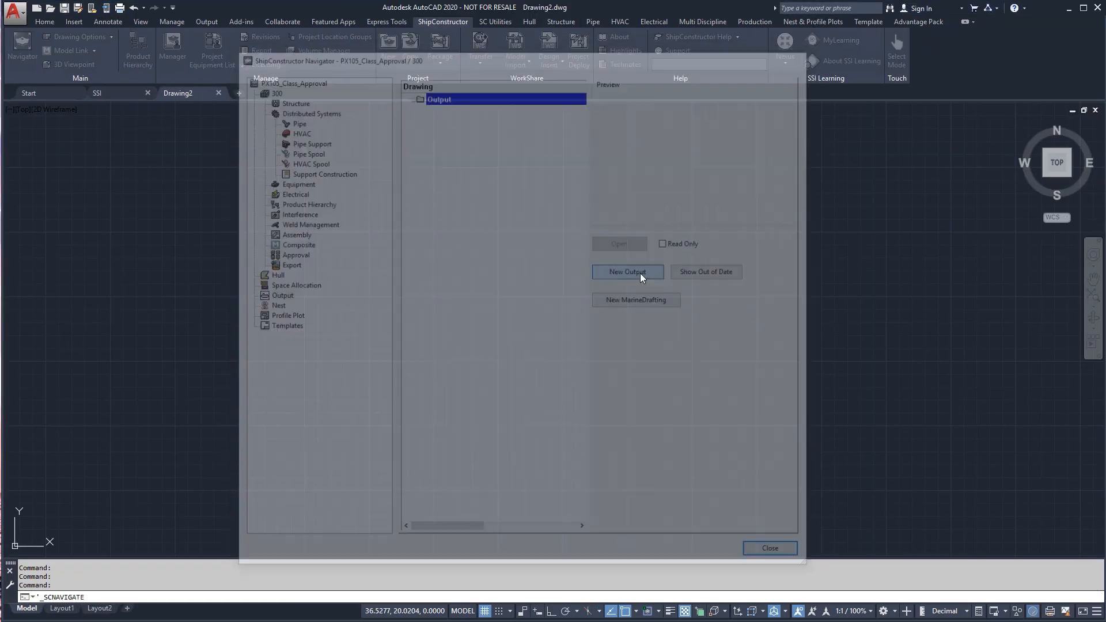
Create the 'Unit 300 Structure' output drawing with the Unit 300 drawings as sources.
{"action": "left_click", "coordinate": [628, 271]}
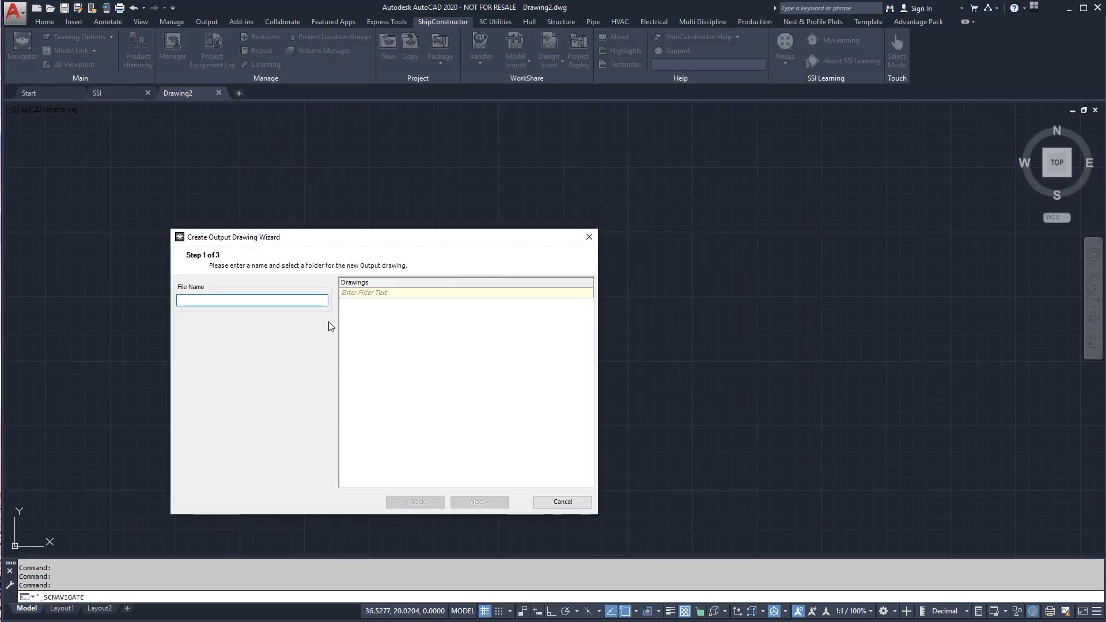
{"action": "type", "text": "Unit 300"}
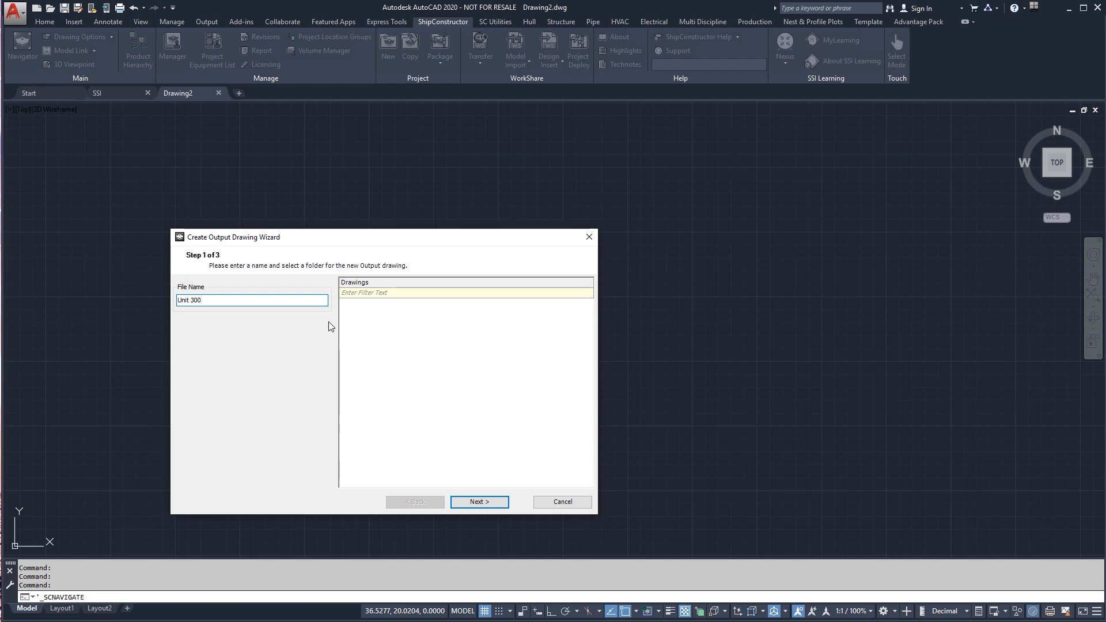
{"action": "type", "text": "Structure"}
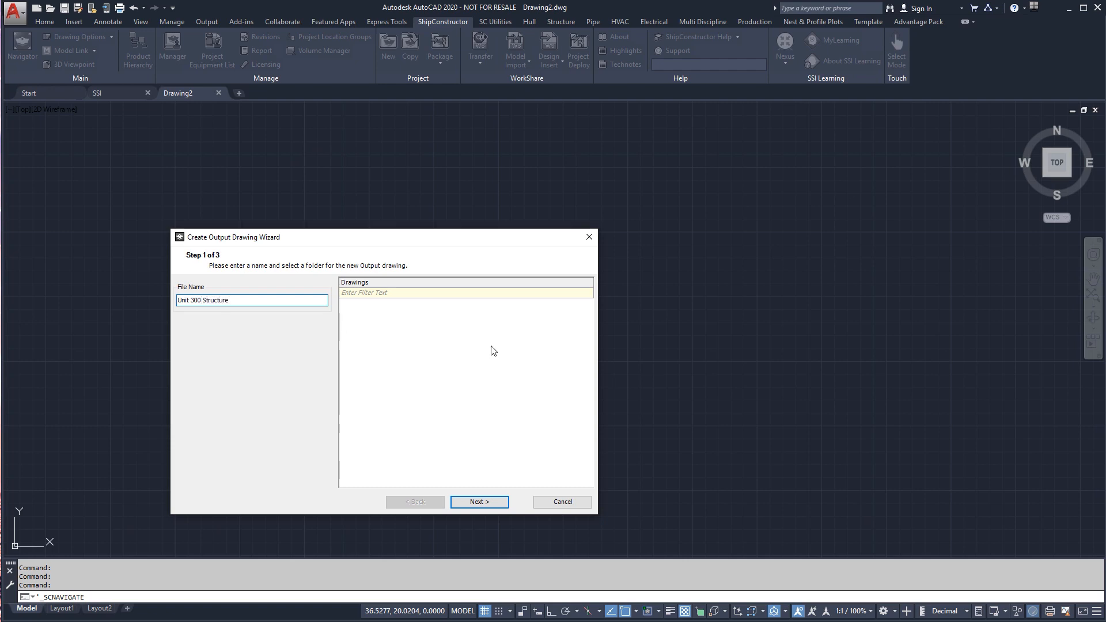
{"action": "left_click", "coordinate": [479, 501]}
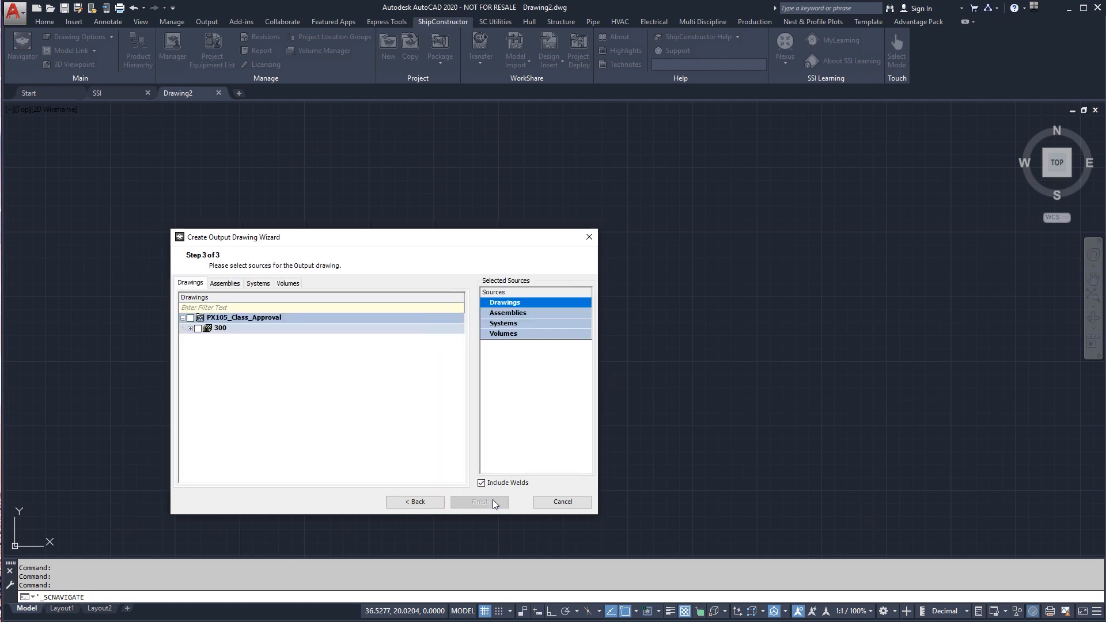
{"action": "mouse_move", "coordinate": [191, 332]}
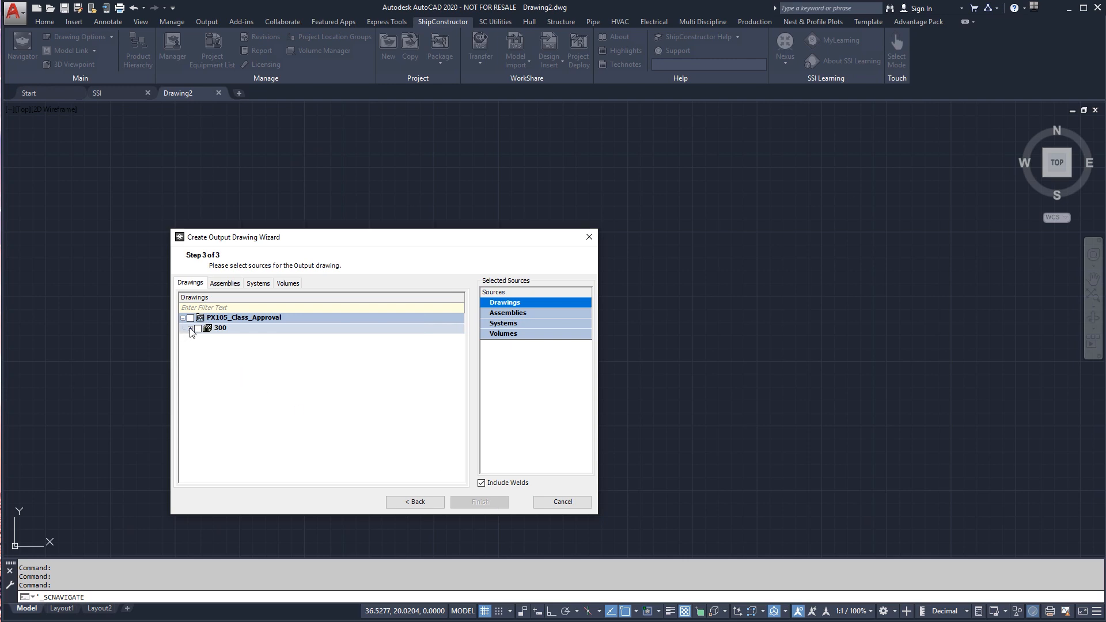
{"action": "left_click", "coordinate": [189, 328]}
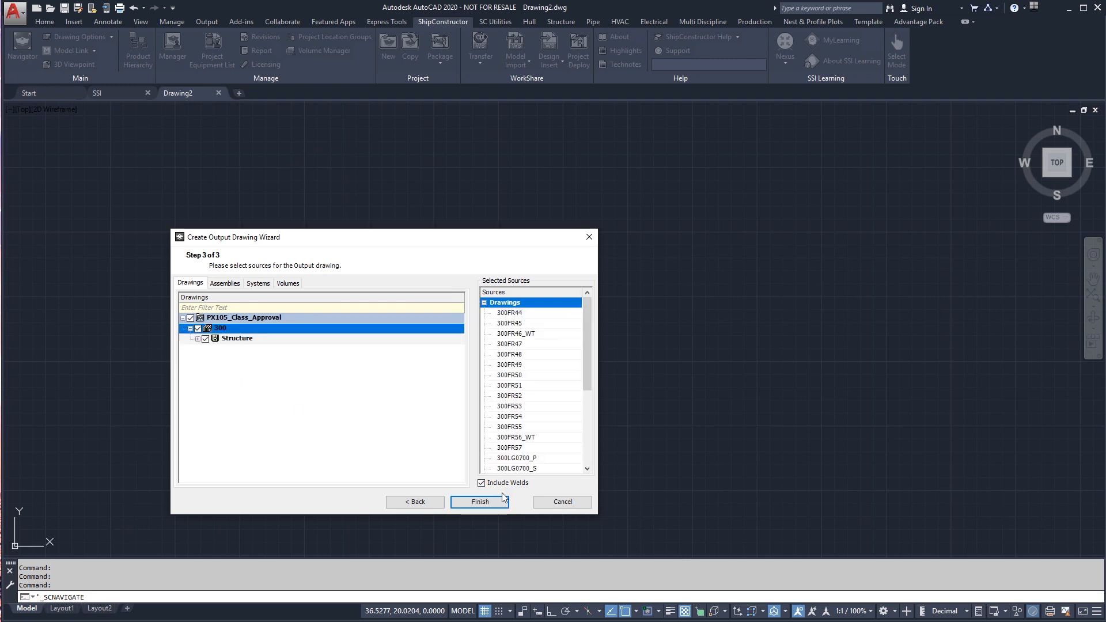
{"action": "left_click", "coordinate": [479, 502]}
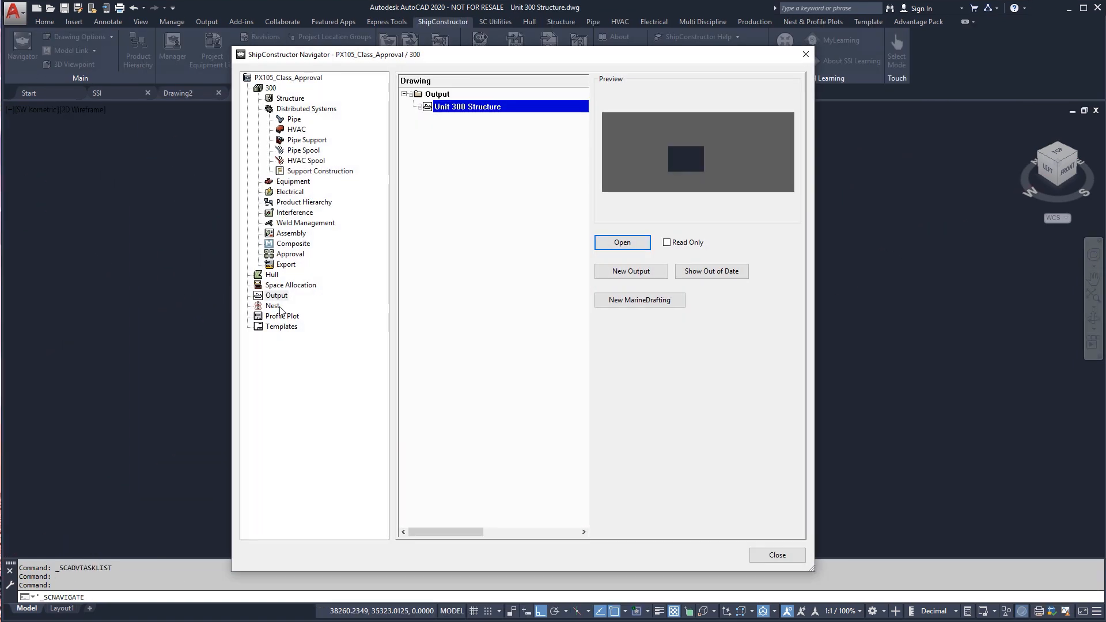
Open Midship.dwg and make 'Create midships section' the active project task.
{"action": "left_click", "coordinate": [639, 300]}
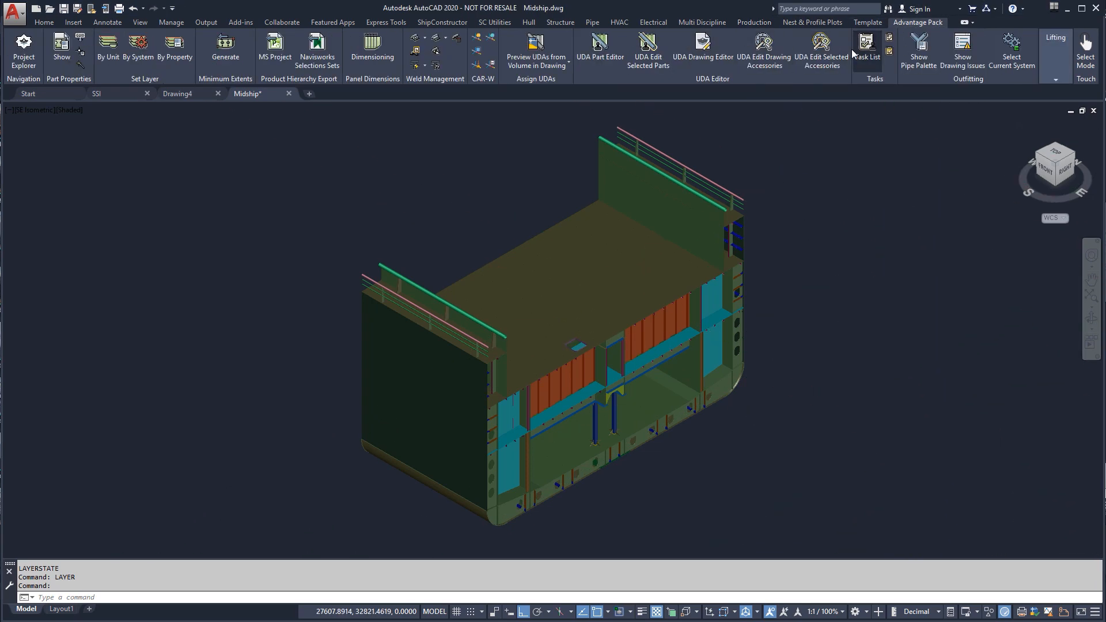
{"action": "left_click", "coordinate": [867, 50]}
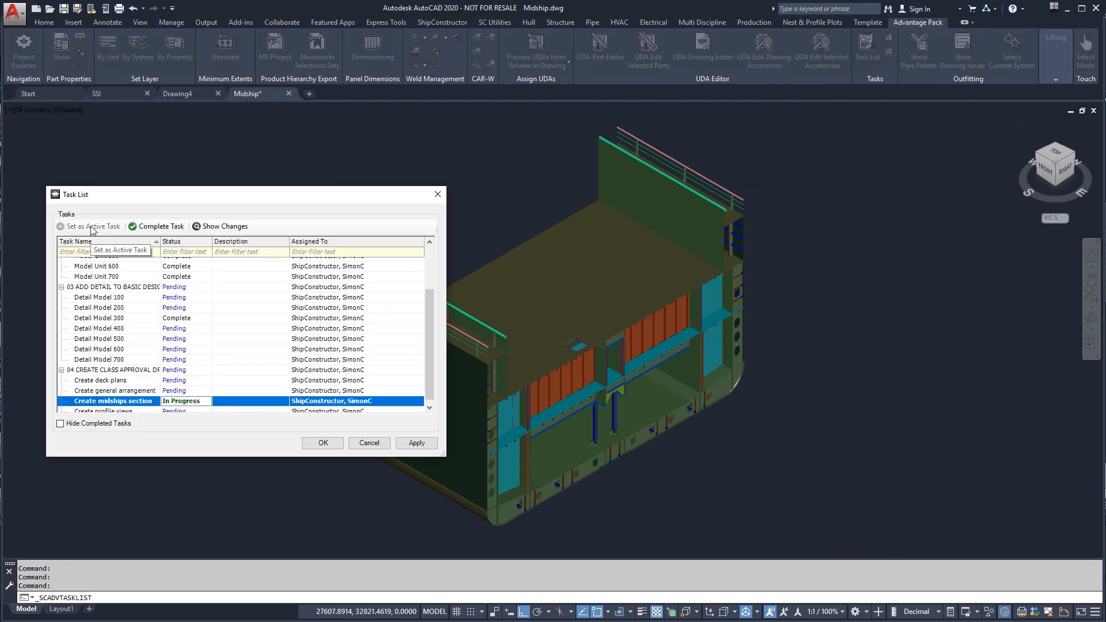
{"action": "left_click", "coordinate": [322, 443]}
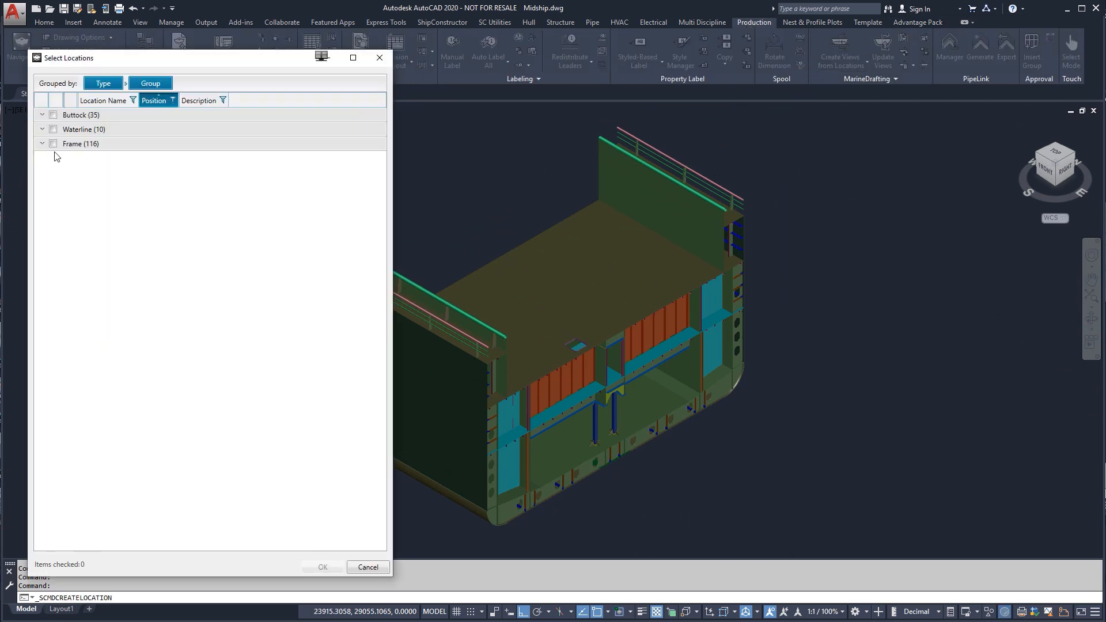
Place output locations at frames 51 and 56 using the PLAN LOOKING DOWN view.
{"action": "left_click", "coordinate": [42, 143]}
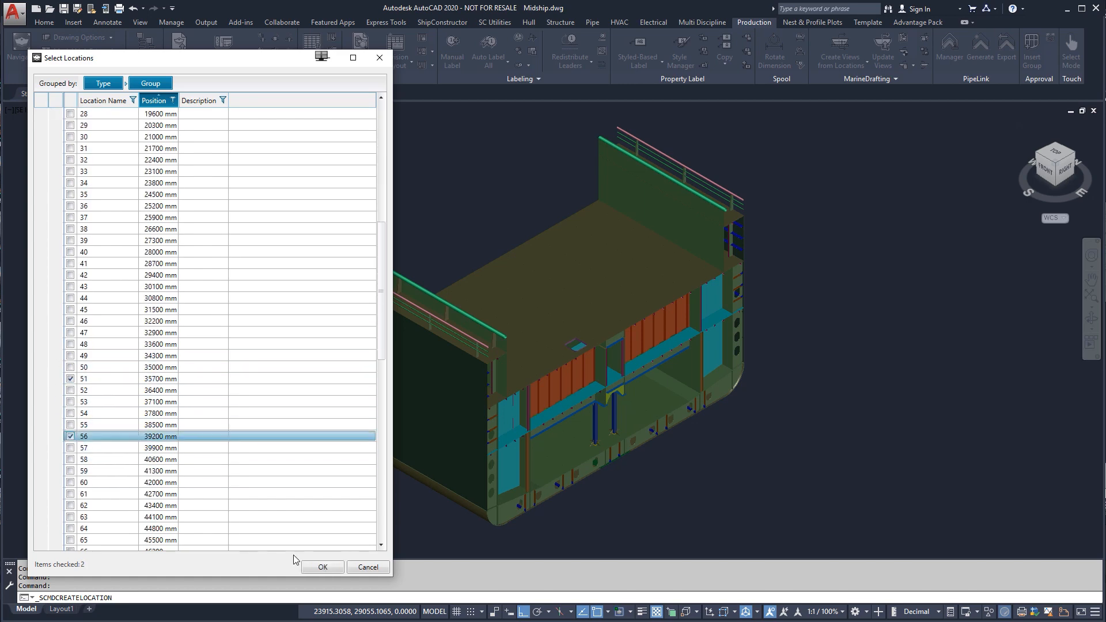
{"action": "left_click", "coordinate": [321, 567]}
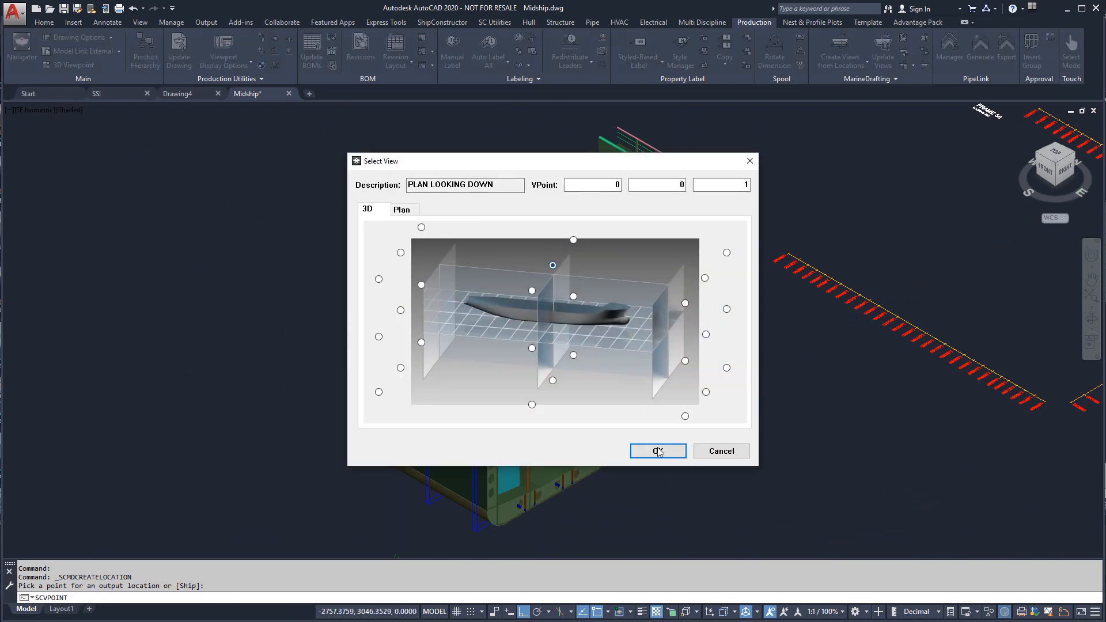
{"action": "left_click", "coordinate": [657, 451]}
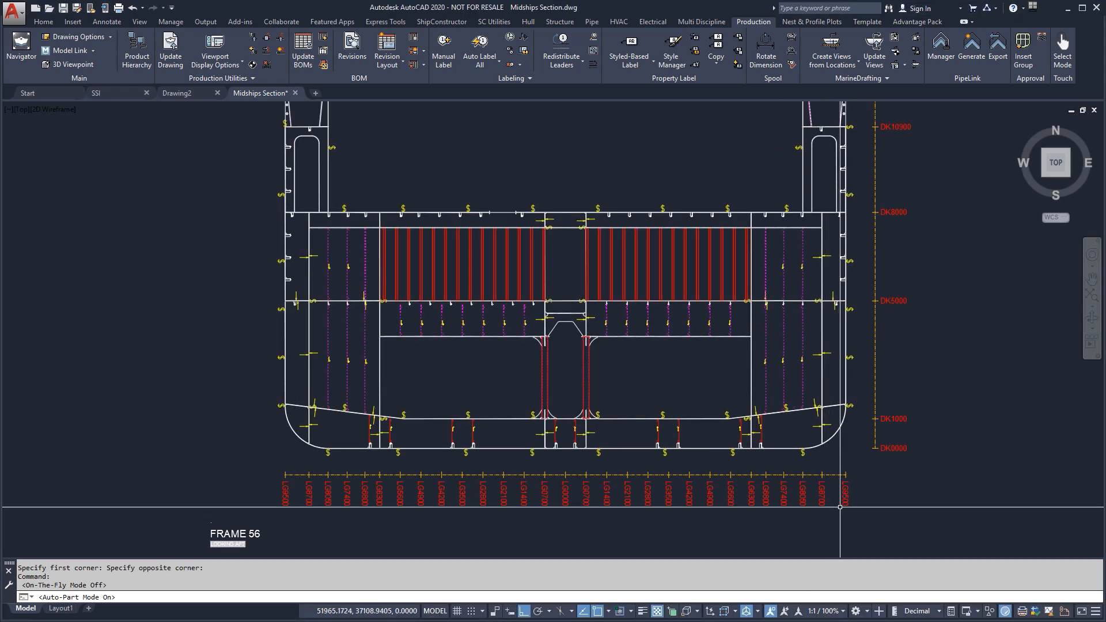
{"action": "mouse_move", "coordinate": [869, 480]}
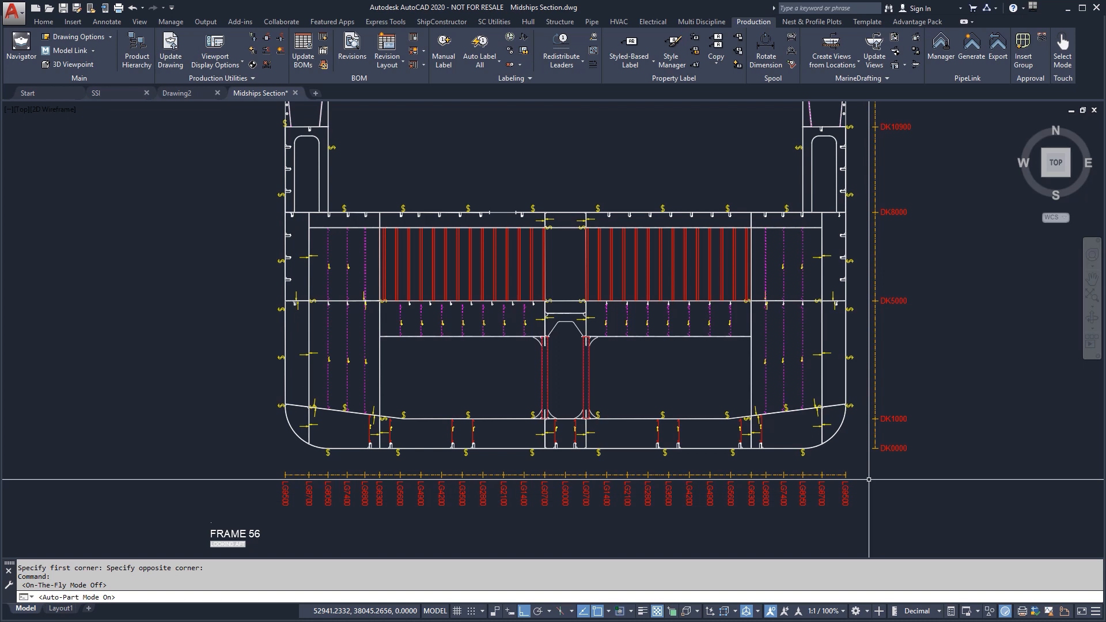
{"action": "mouse_move", "coordinate": [923, 534]}
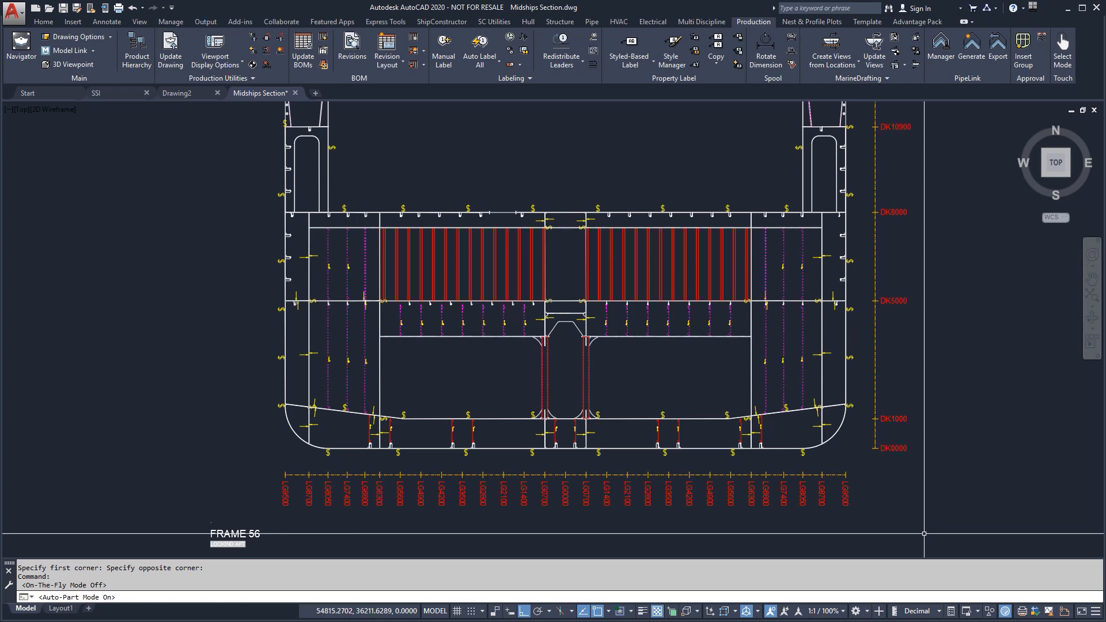
{"action": "mouse_move", "coordinate": [918, 533]}
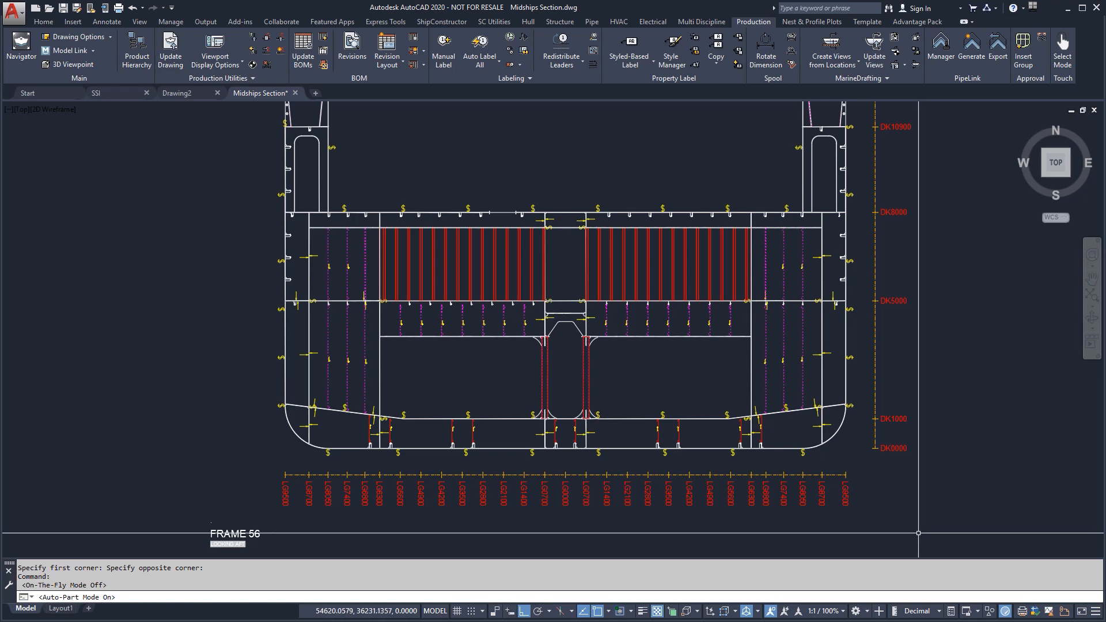
{"action": "mouse_move", "coordinate": [869, 470]}
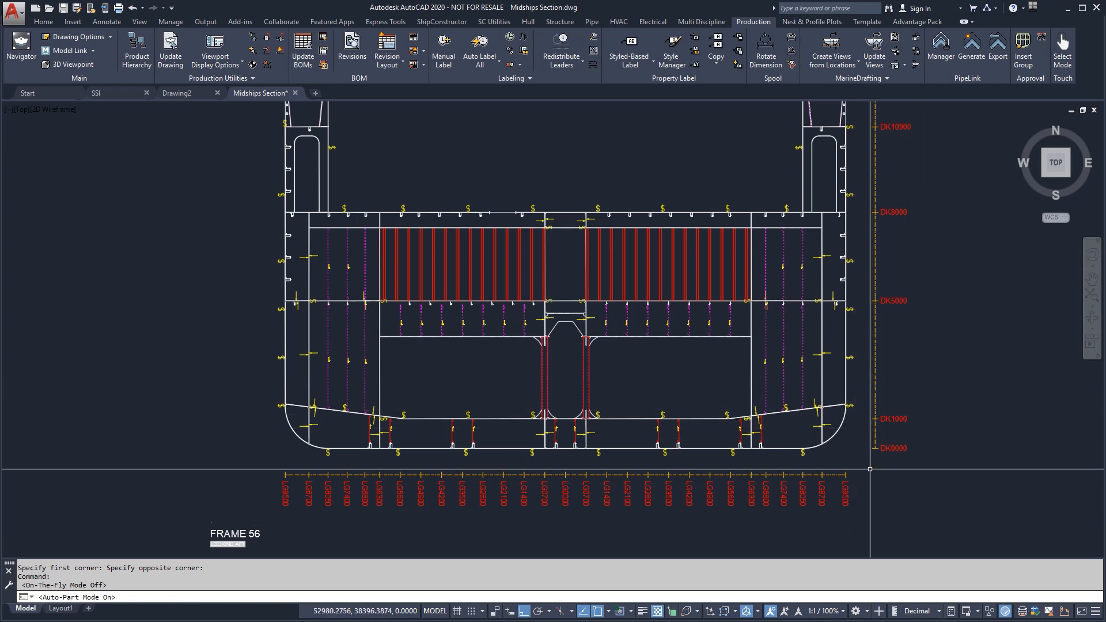
{"action": "scroll", "scroll_direction": "up", "scroll_amount": 3}
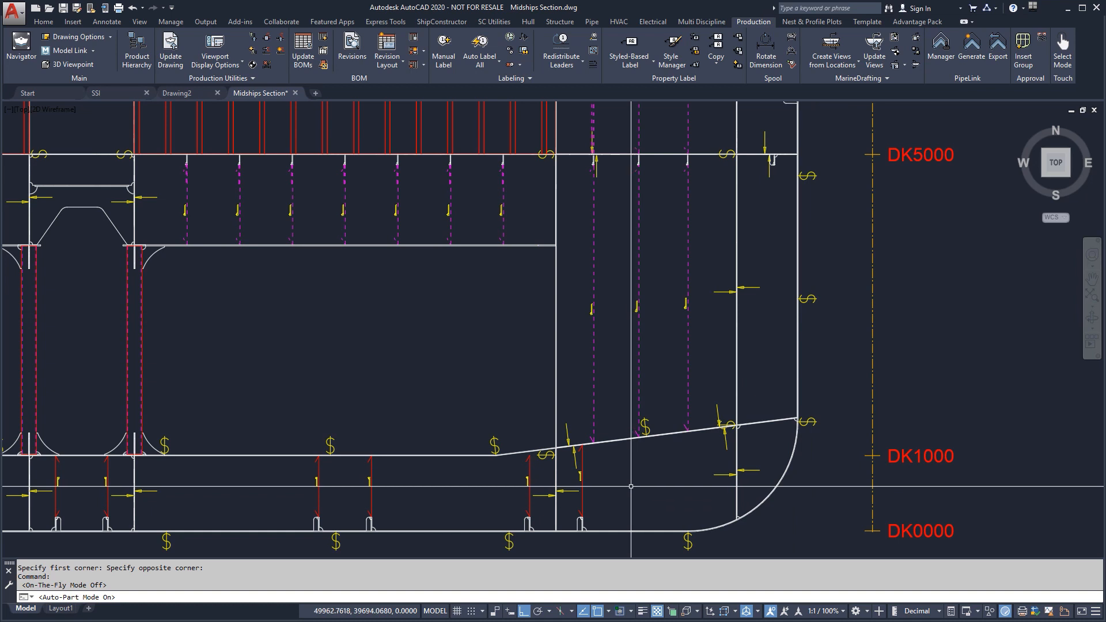
{"action": "mouse_move", "coordinate": [629, 487]}
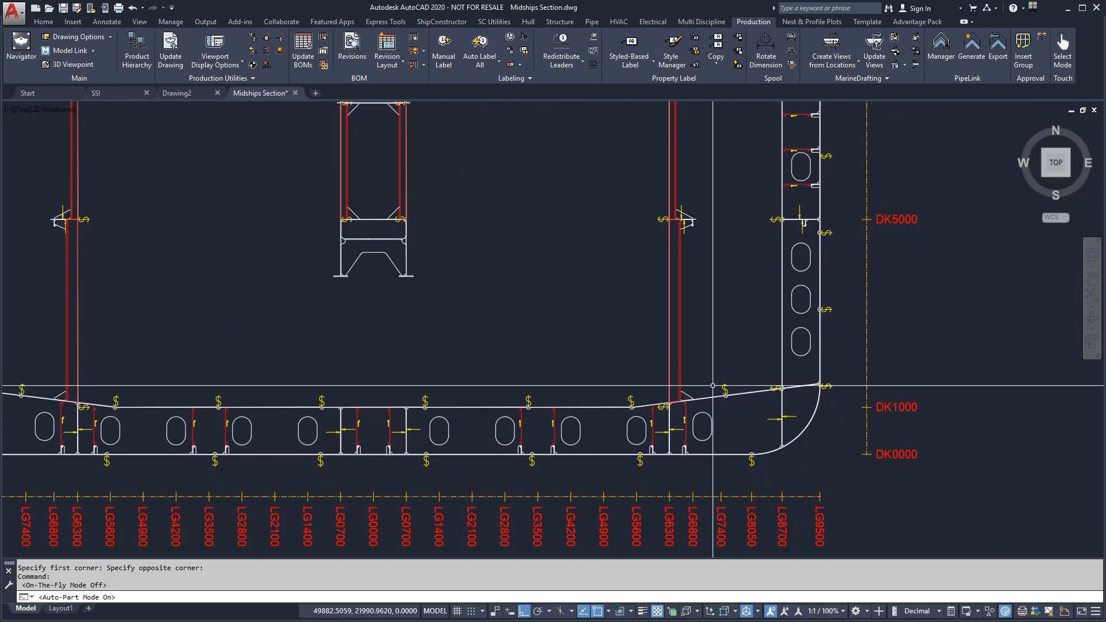
{"action": "mouse_move", "coordinate": [309, 434]}
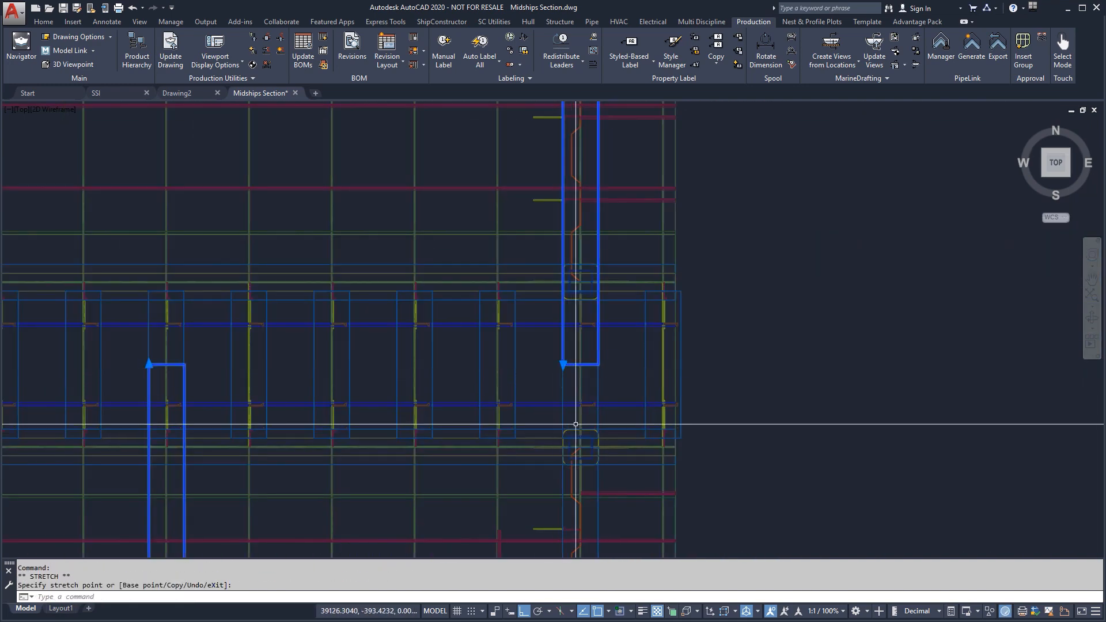
Cancel the running command and switch to the Layout1 sheet.
{"action": "key", "text": "Escape"}
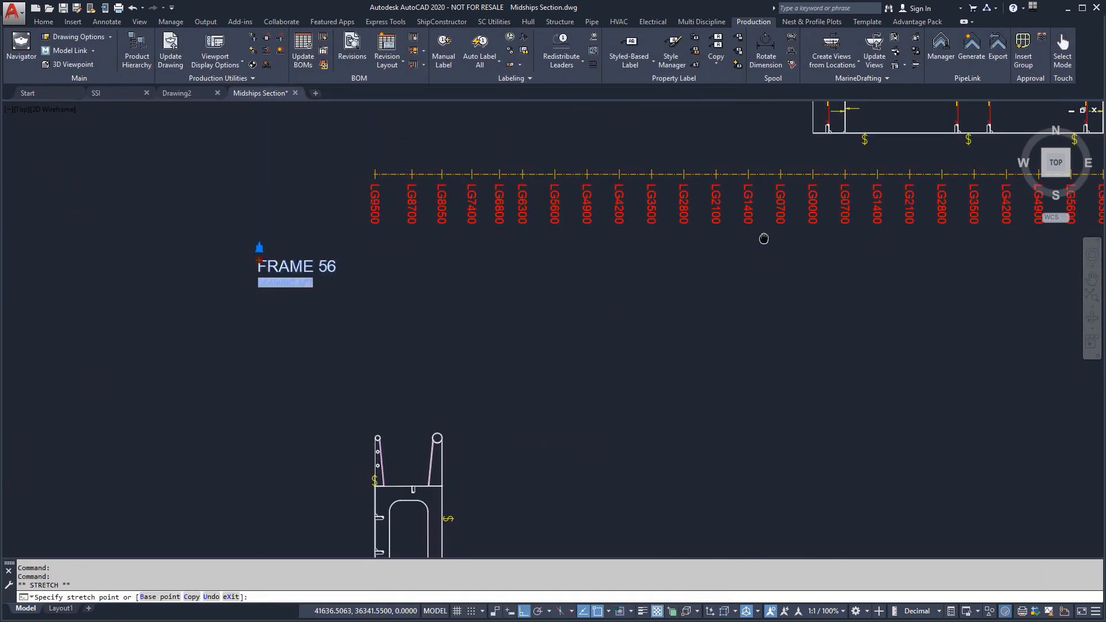
{"action": "key", "text": "Escape"}
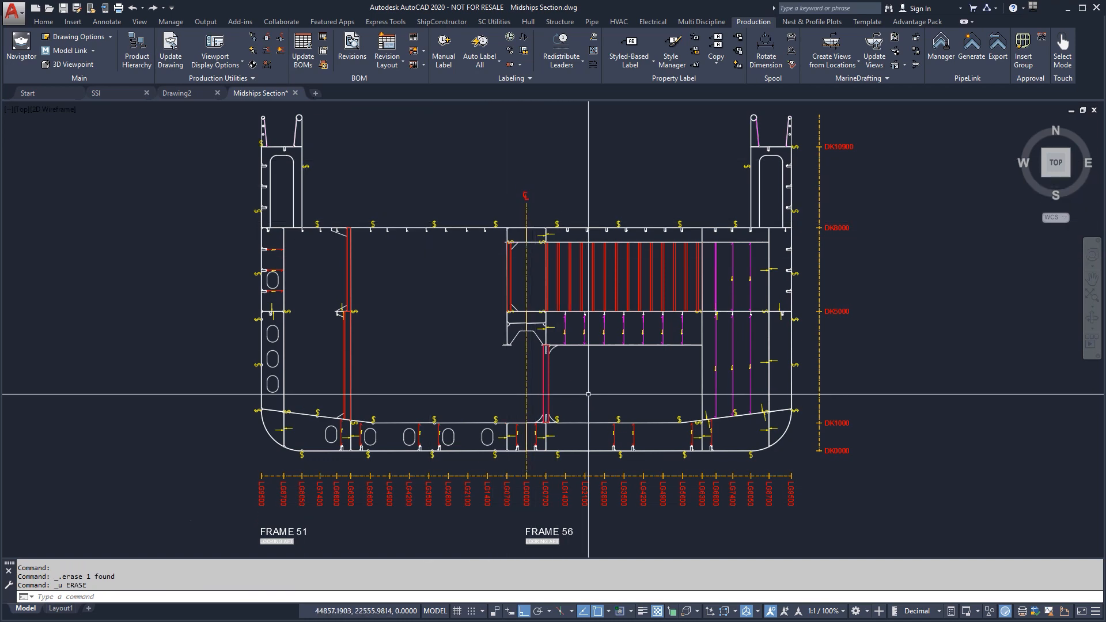
{"action": "left_click", "coordinate": [60, 609]}
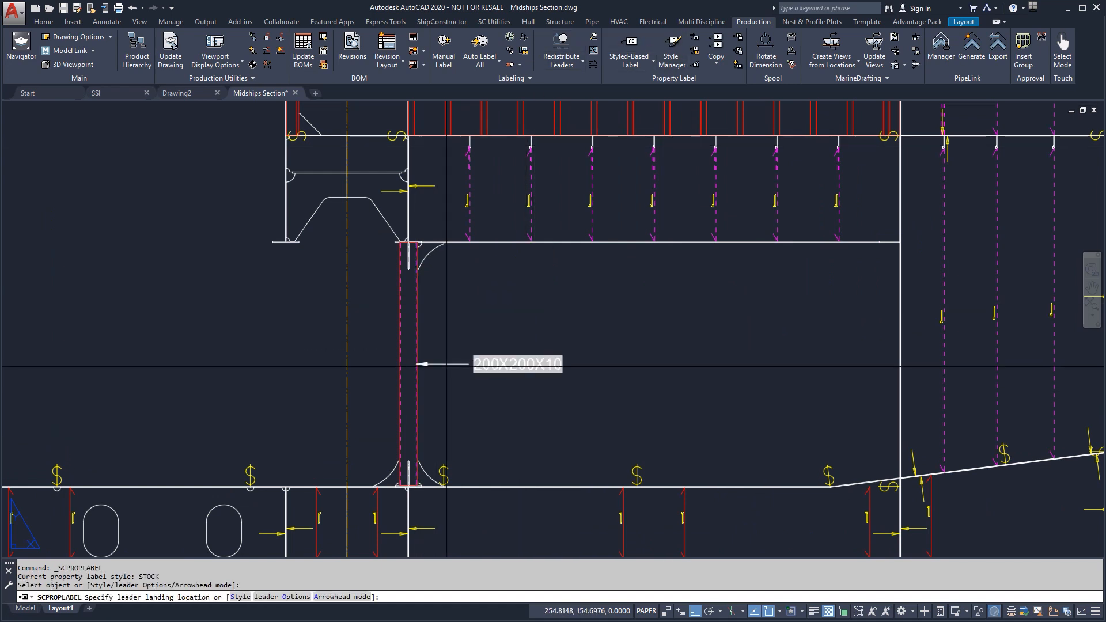
Place the 200X200X10 and HP 120x08 labels and append TYP to the HP 140x08 label.
{"action": "left_click", "coordinate": [289, 242]}
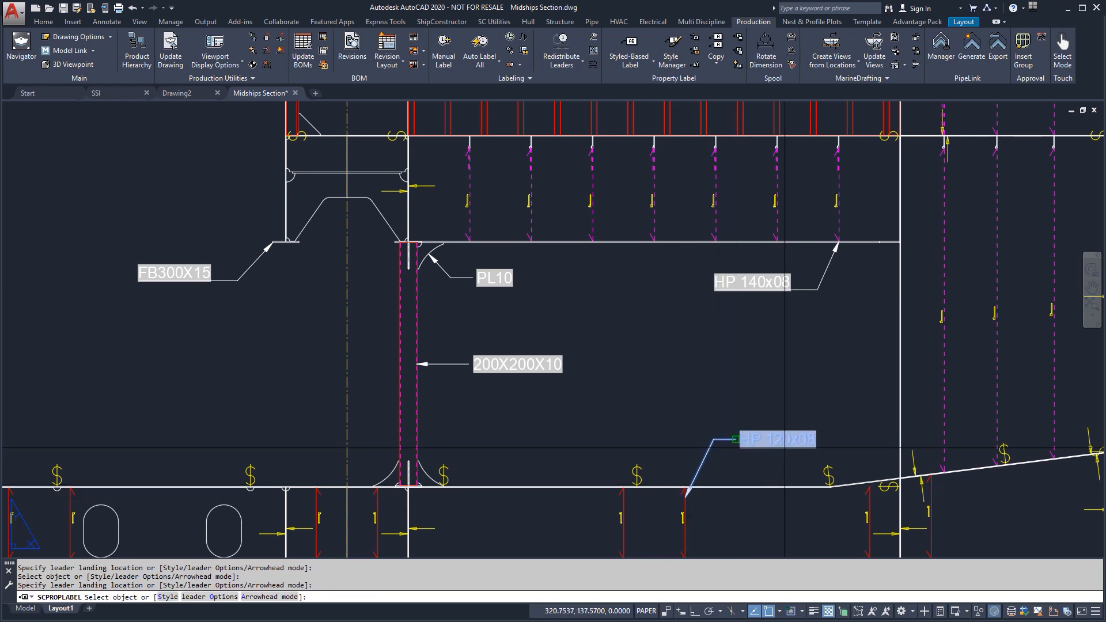
{"action": "left_click", "coordinate": [777, 439]}
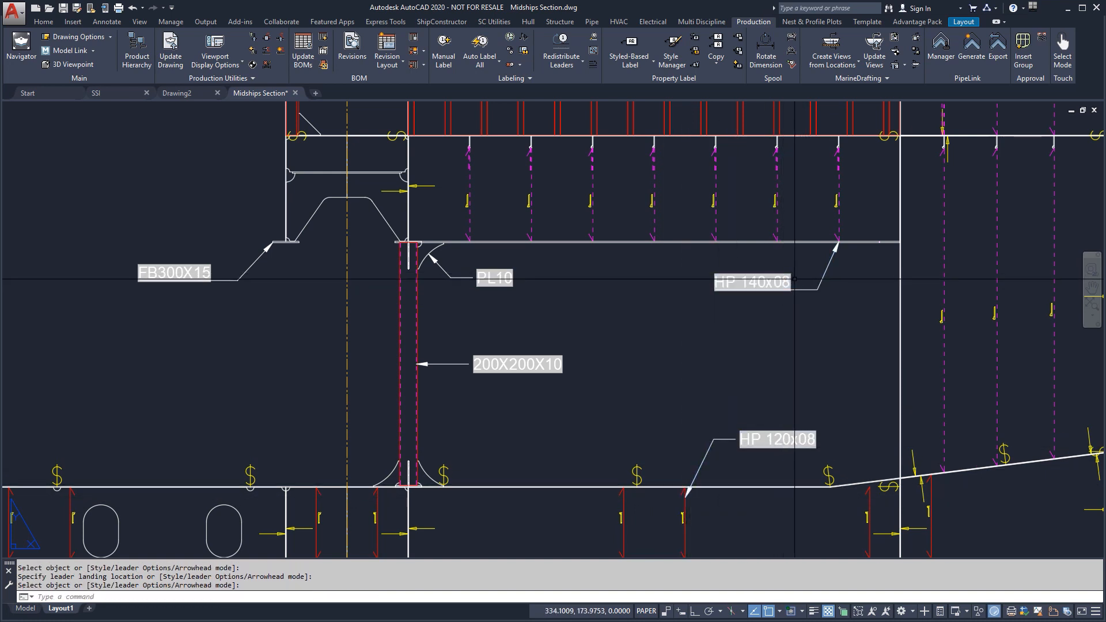
{"action": "double_click", "coordinate": [752, 282]}
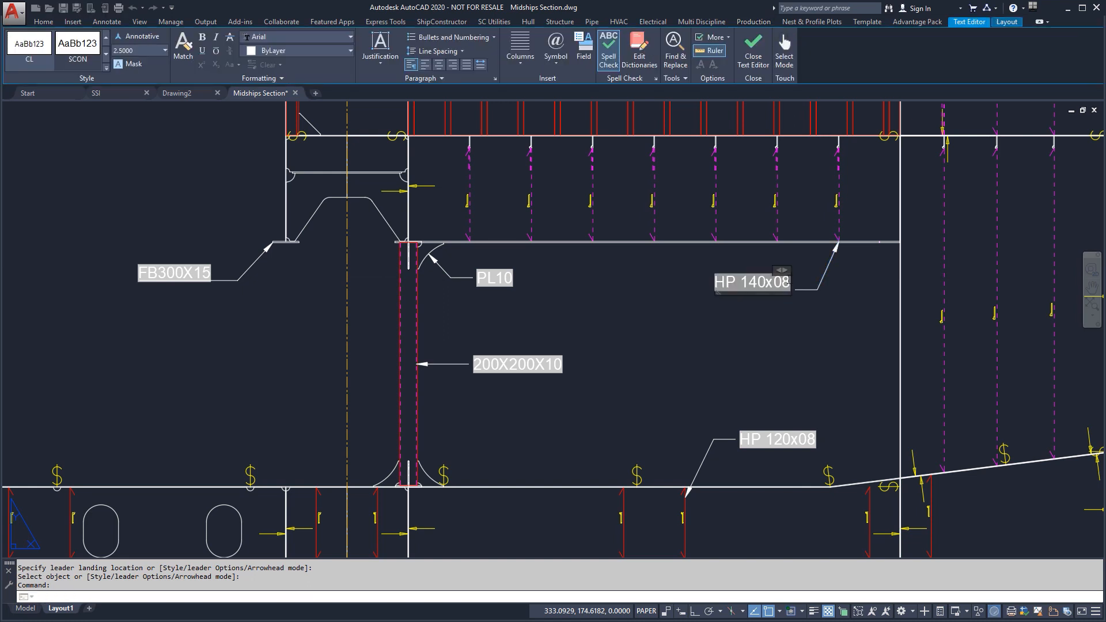
{"action": "type", "text": "TYP"}
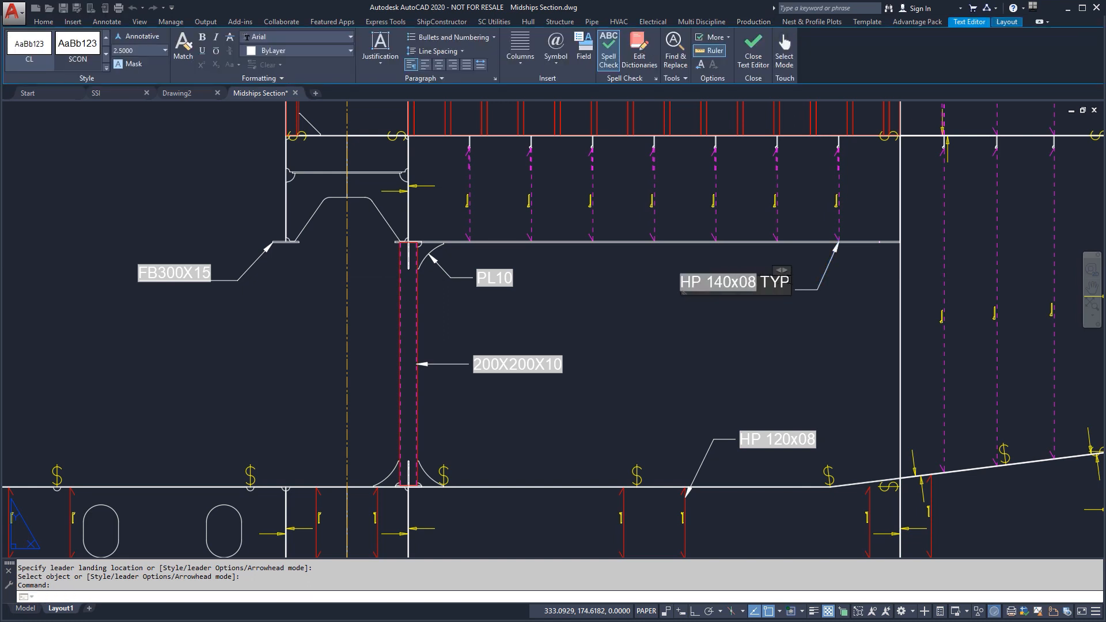
{"action": "left_click", "coordinate": [753, 22]}
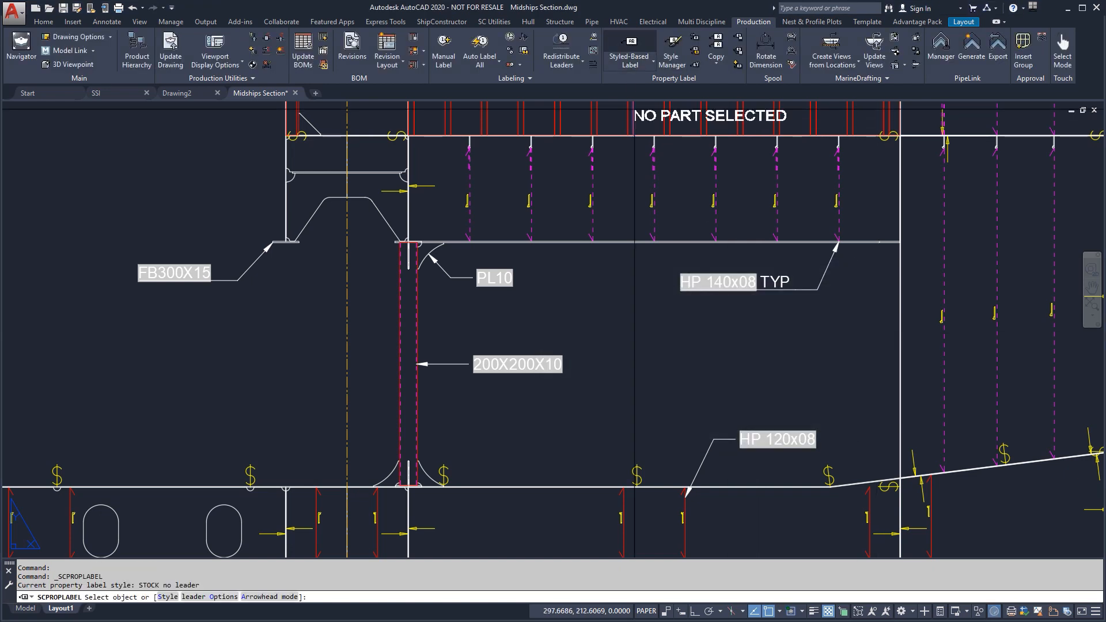
{"action": "mouse_move", "coordinate": [490, 491]}
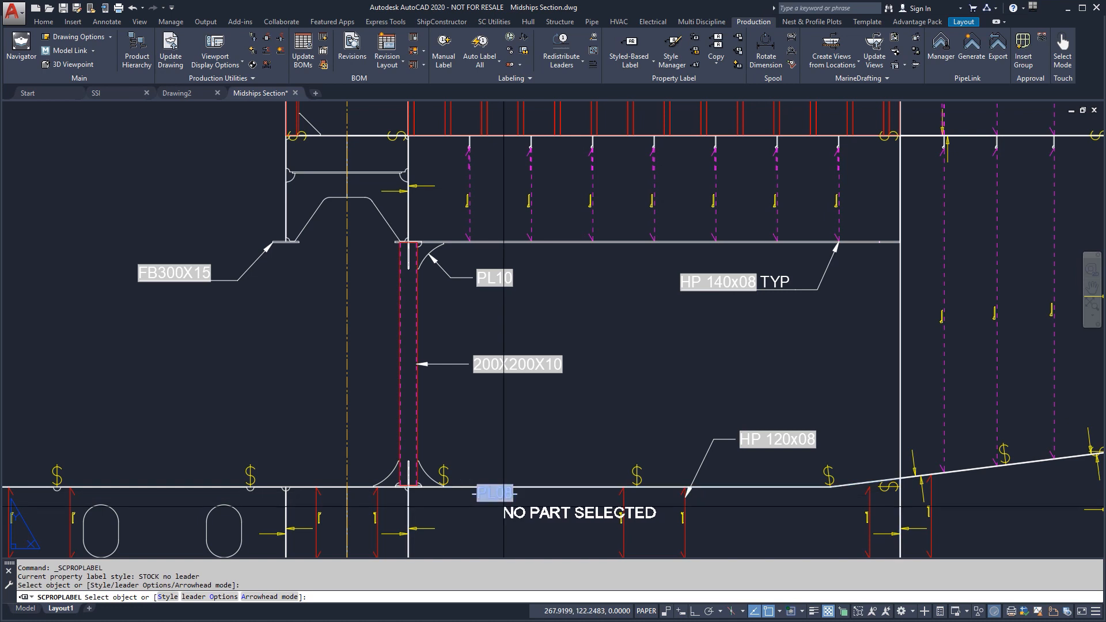
Add a leaderless PL08 label under the bottom plating, then try a custom label on the tube.
{"action": "left_click", "coordinate": [494, 490]}
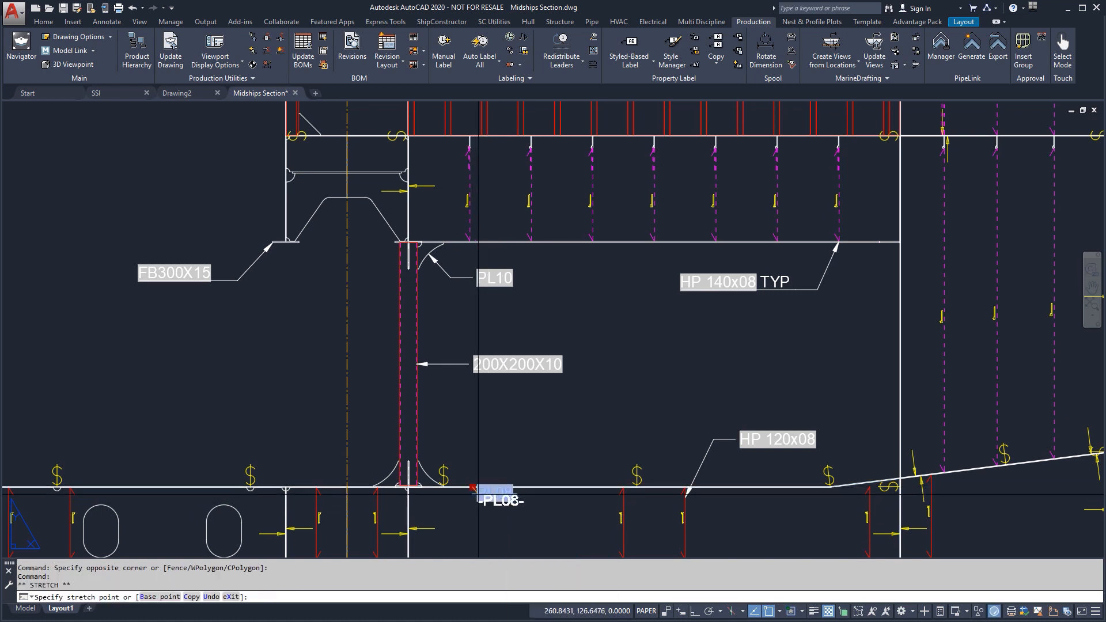
{"action": "key", "text": "Escape"}
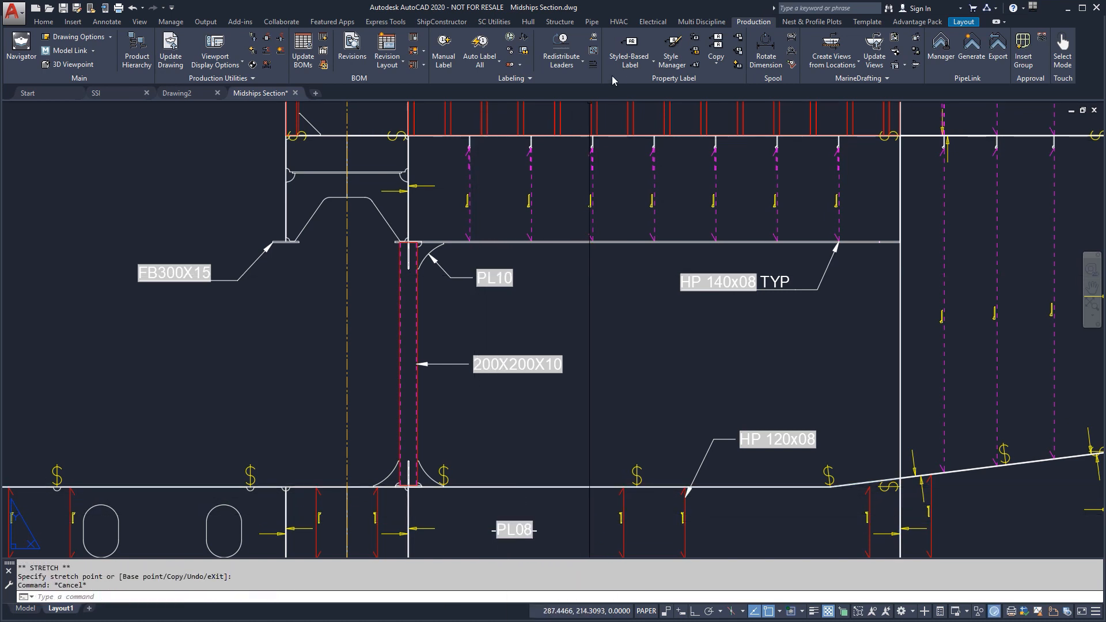
{"action": "left_click", "coordinate": [627, 51]}
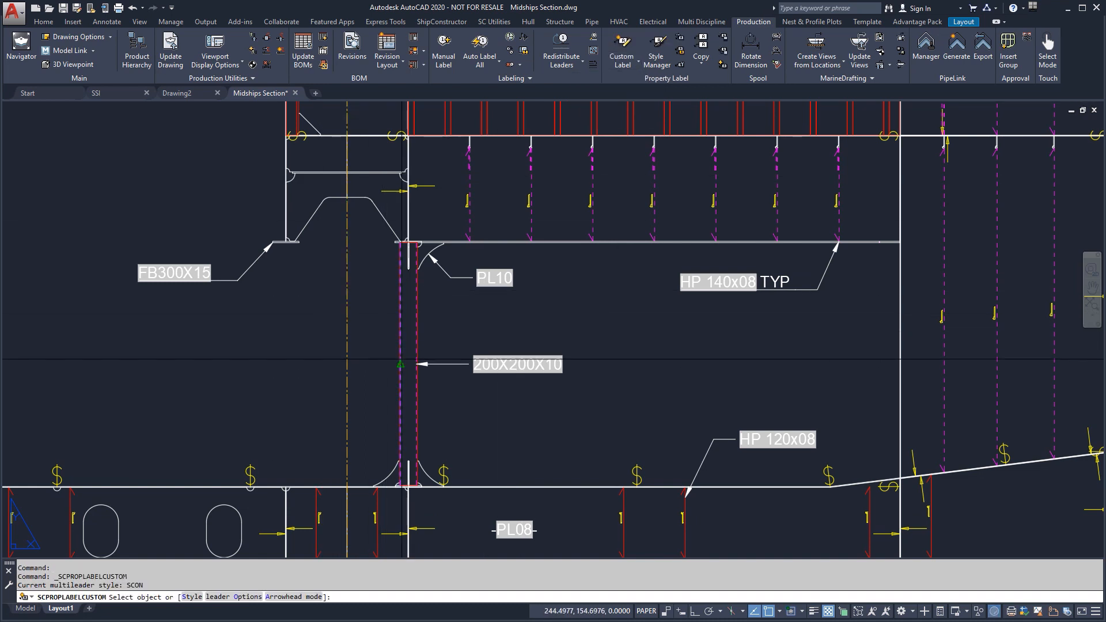
{"action": "left_click", "coordinate": [400, 364]}
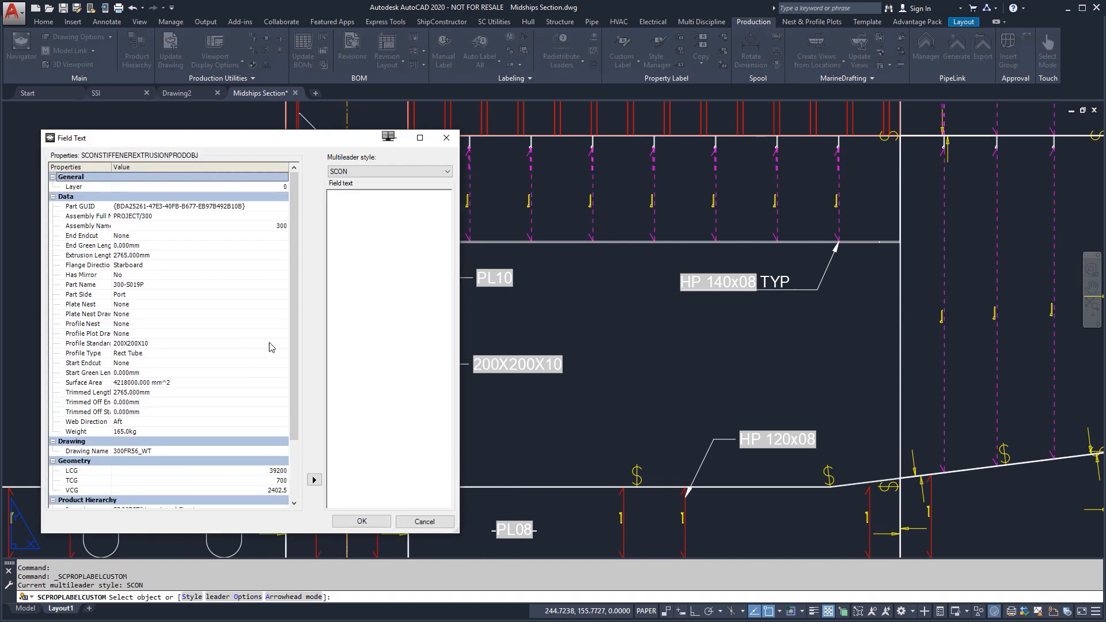
{"action": "scroll", "scroll_direction": "down", "scroll_amount": 3}
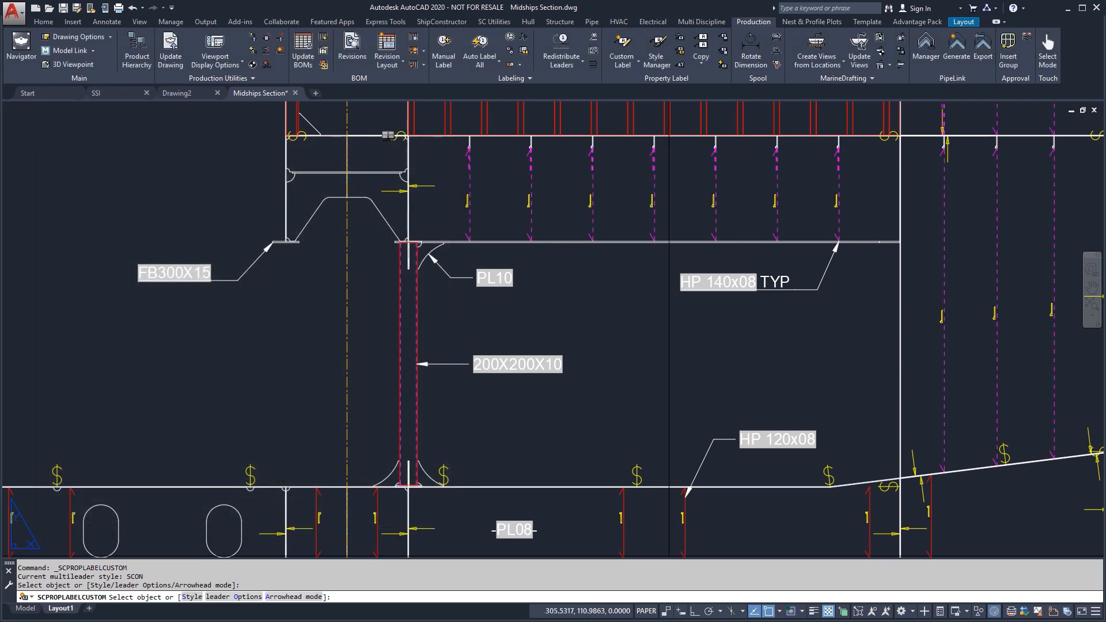
{"action": "left_click", "coordinate": [107, 21]}
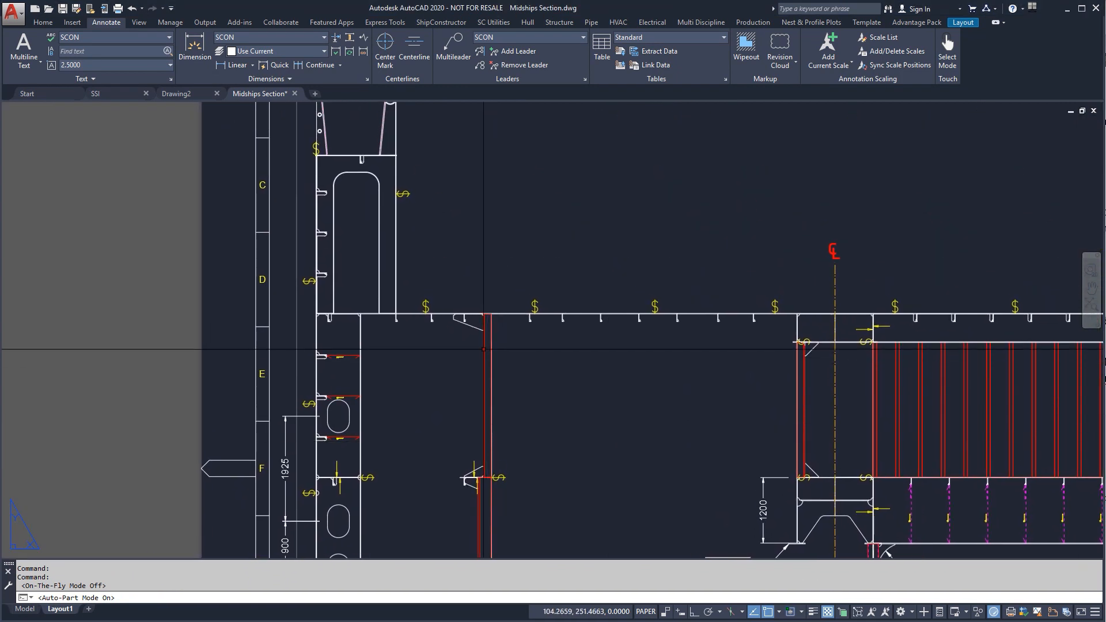
Label the bracket under the deck PL09, then open the 300FR51 frame drawing.
{"action": "left_click", "coordinate": [753, 22]}
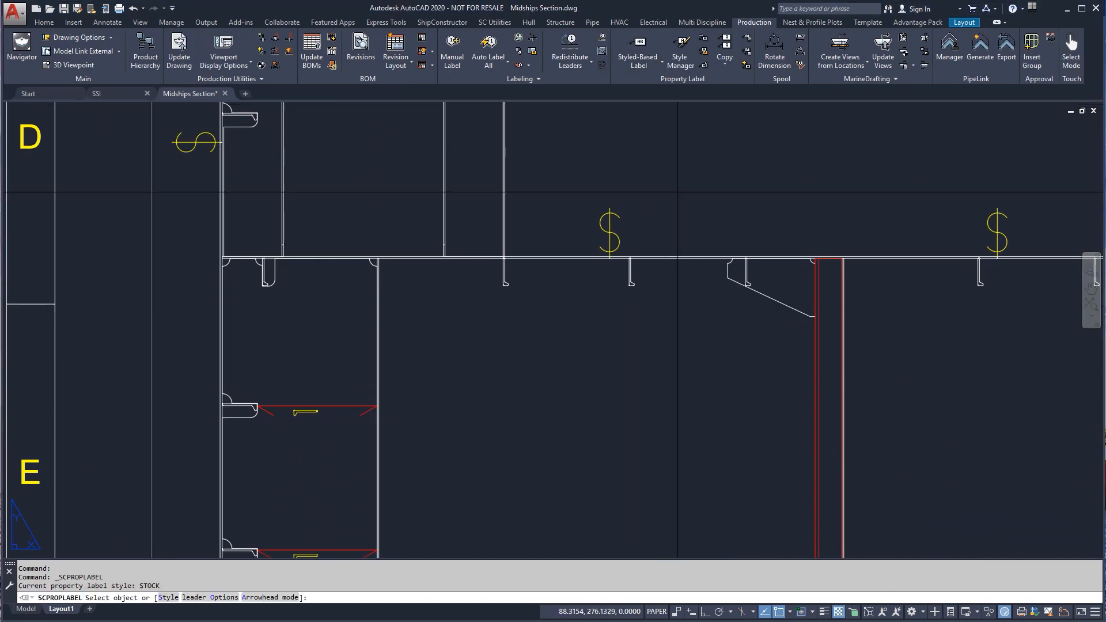
{"action": "left_click", "coordinate": [769, 289]}
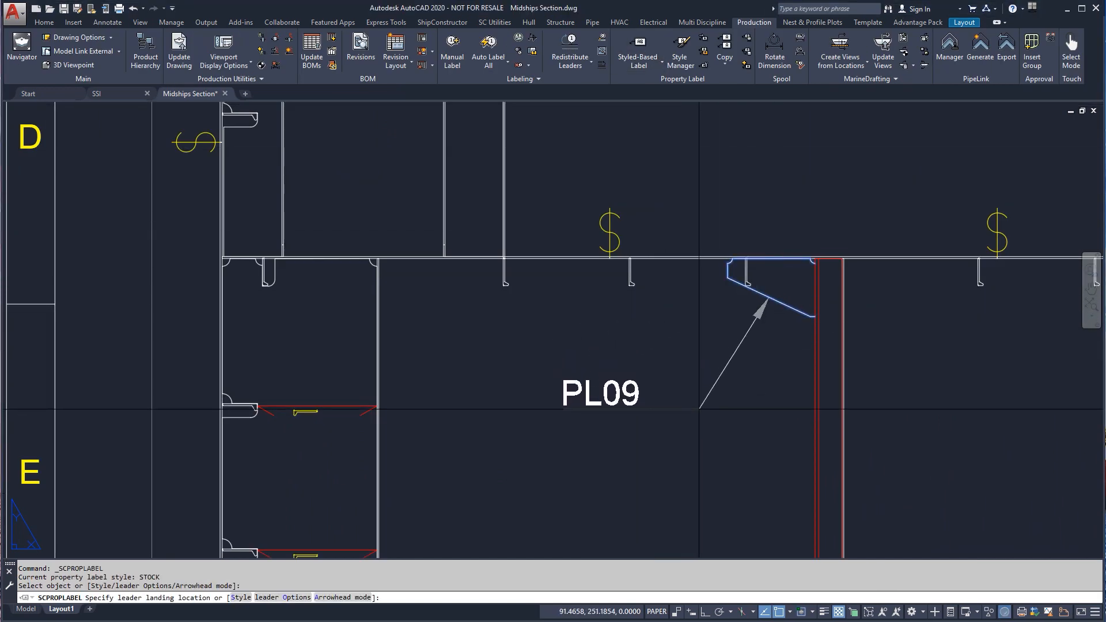
{"action": "left_click", "coordinate": [715, 413]}
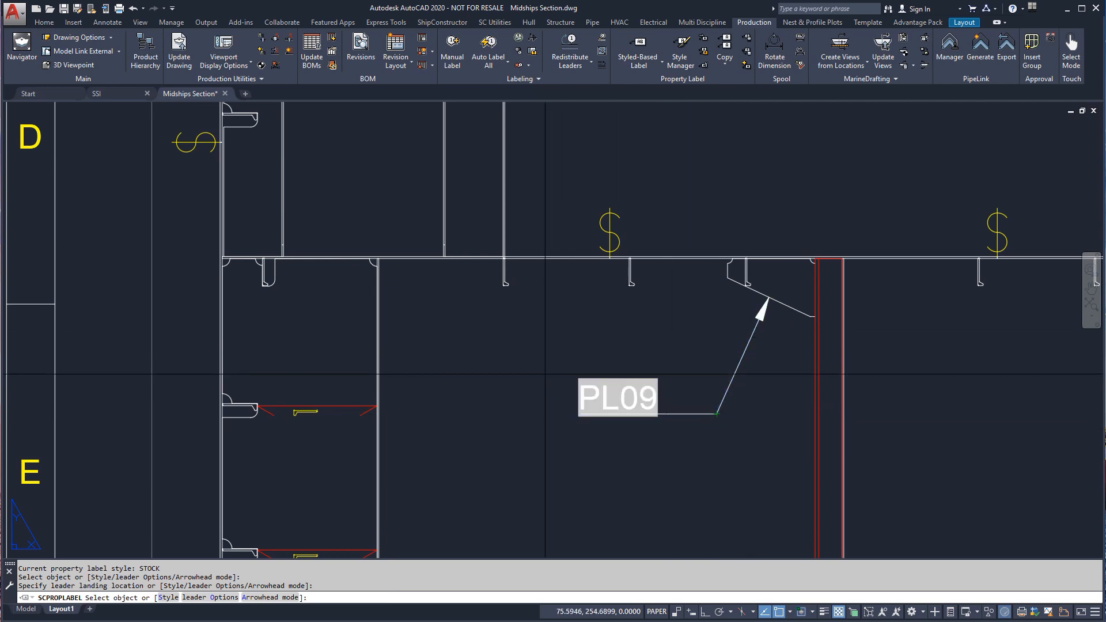
{"action": "left_click", "coordinate": [21, 47]}
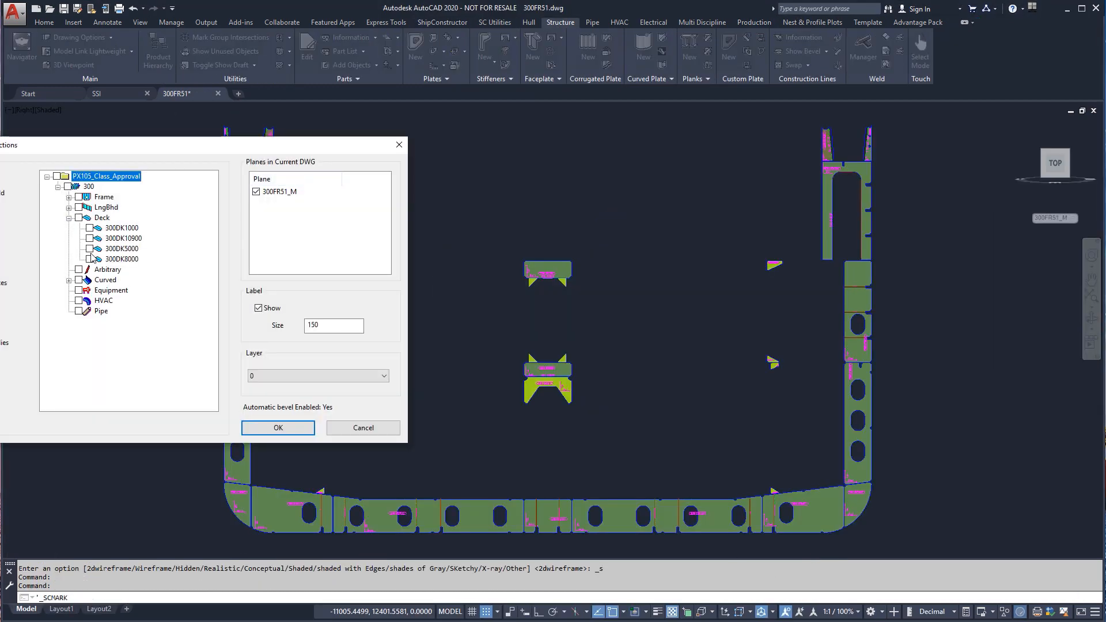
Stretch bracket plate 300-P040S, change it to PL10, and create PL09 plate 300-P013S.
{"action": "left_click", "coordinate": [277, 428]}
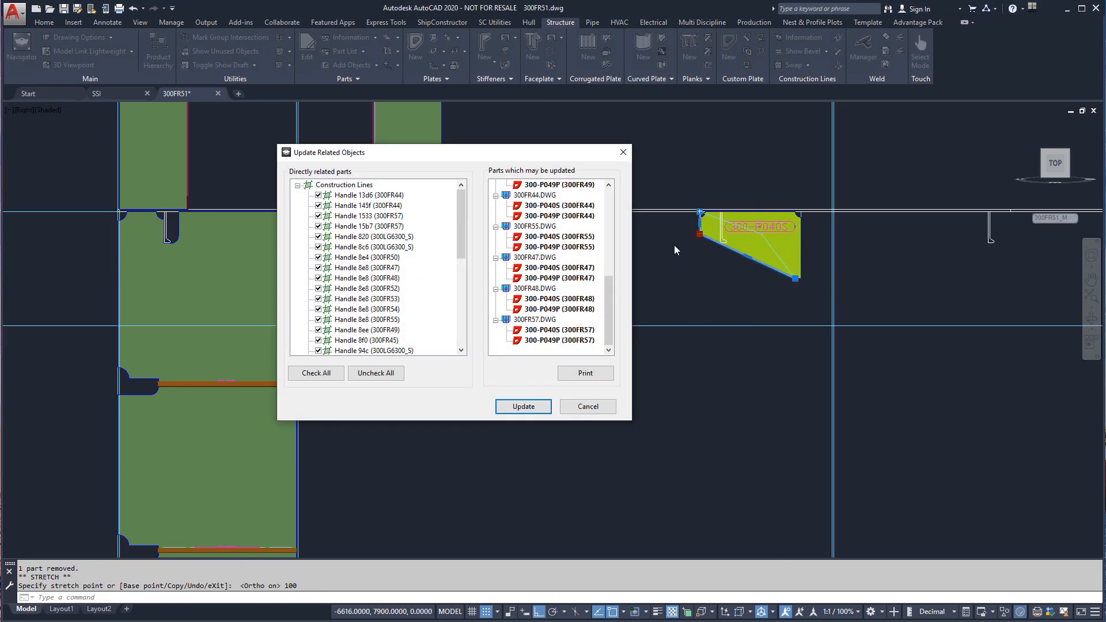
{"action": "left_click", "coordinate": [522, 406]}
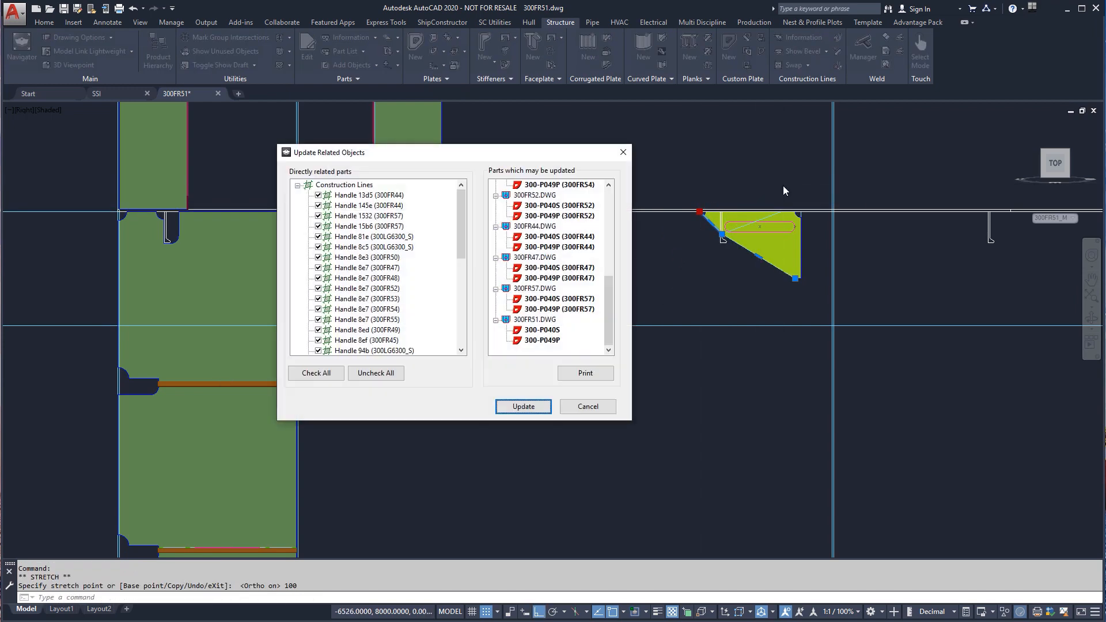
{"action": "right_click", "coordinate": [774, 236]}
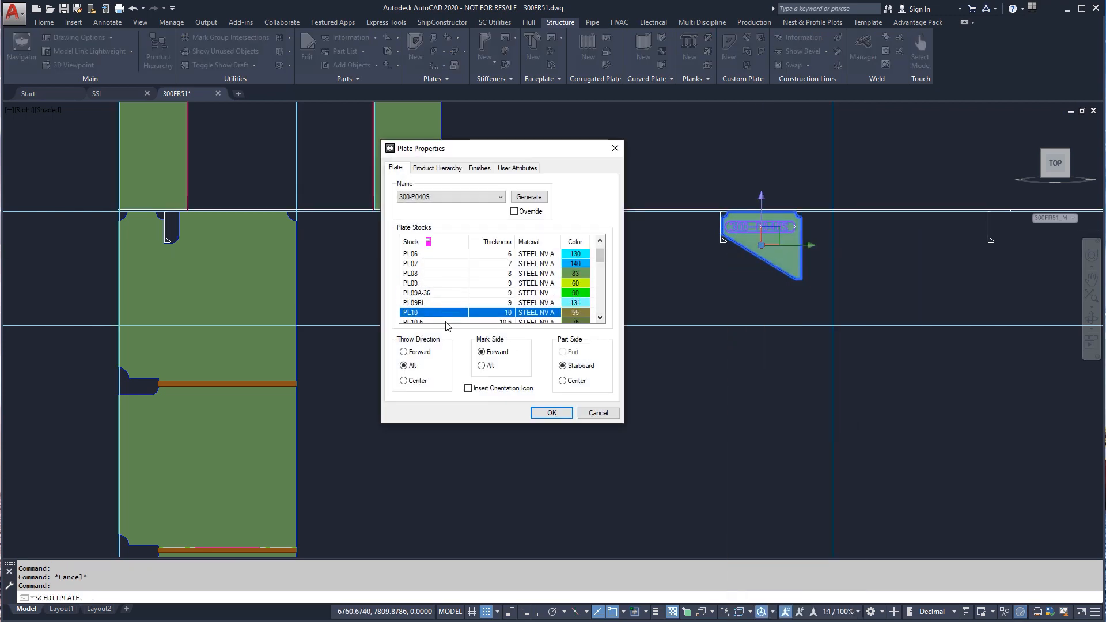
{"action": "left_click", "coordinate": [551, 412]}
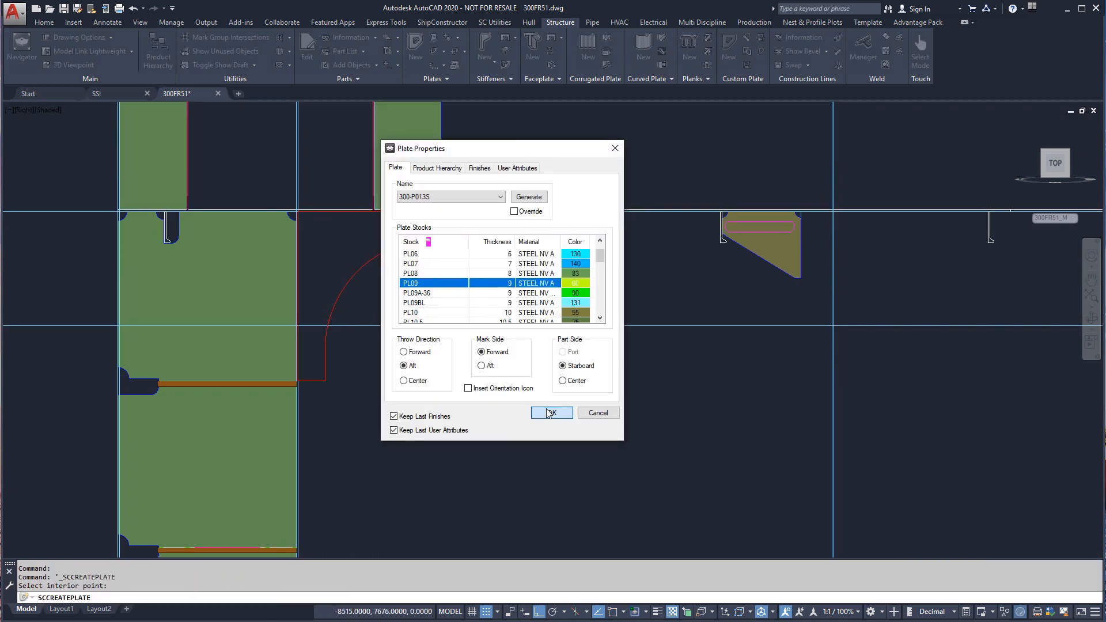
{"action": "left_click", "coordinate": [551, 413]}
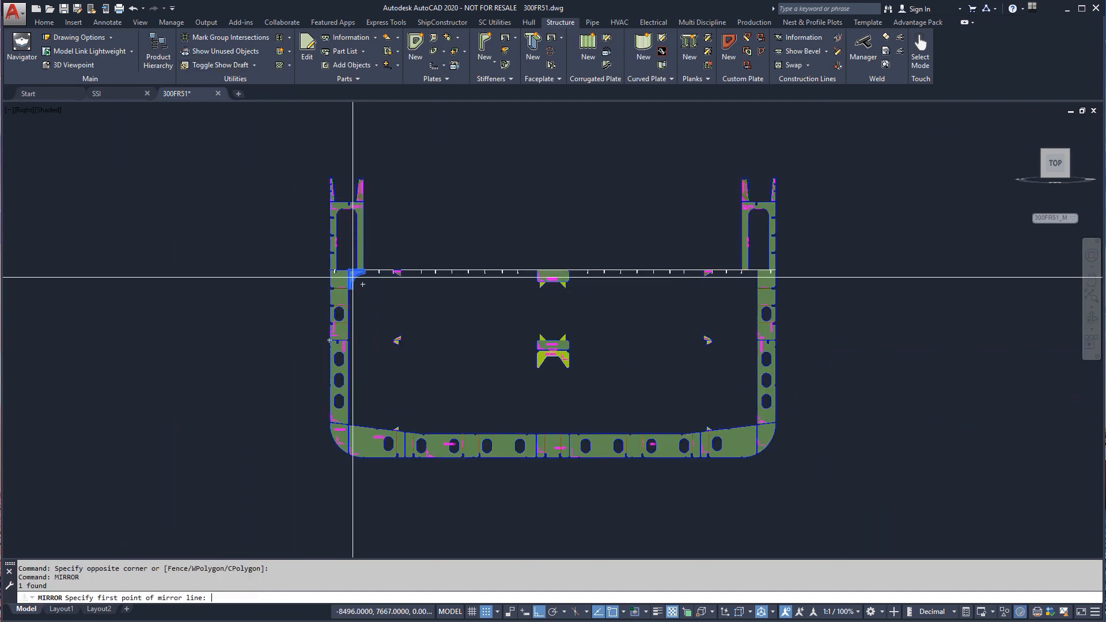
Finish mirroring the deck-corner bracket while keeping the original source objects.
{"action": "right_click", "coordinate": [483, 265]}
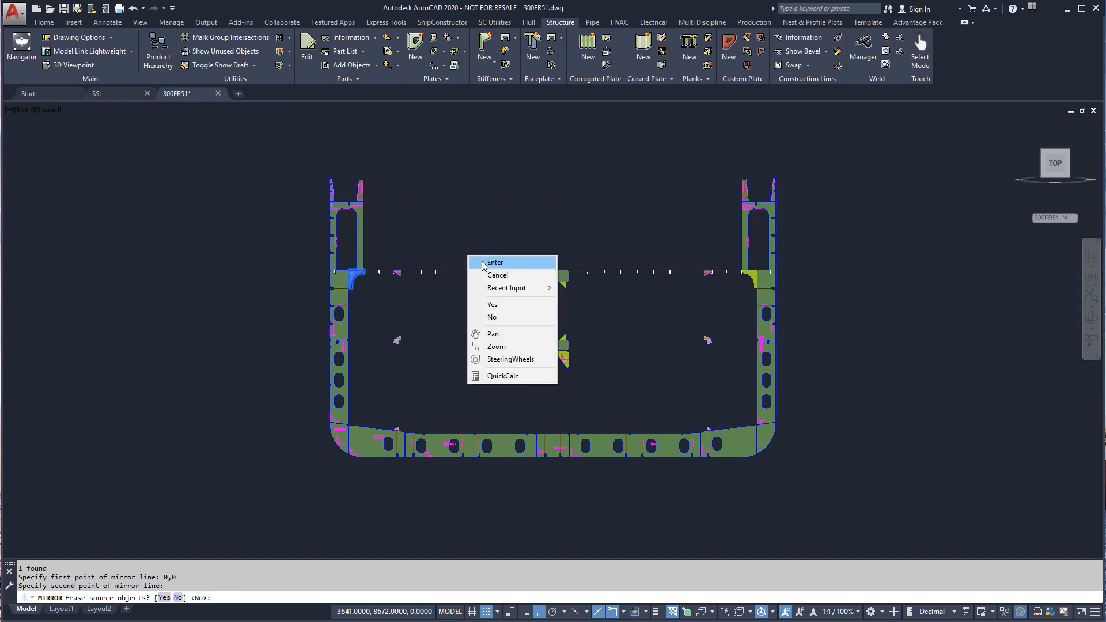
{"action": "left_click", "coordinate": [494, 262]}
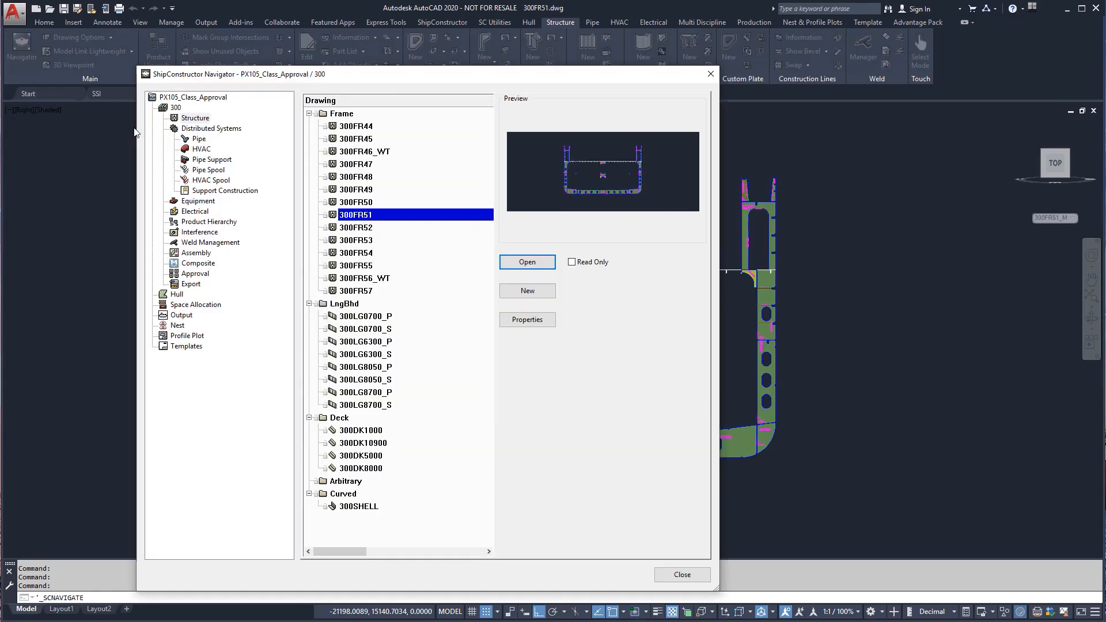
Open Midships Section.dwg, confirm the Update Views settings, and plot Layout1 to PDF.
{"action": "left_click", "coordinate": [526, 262]}
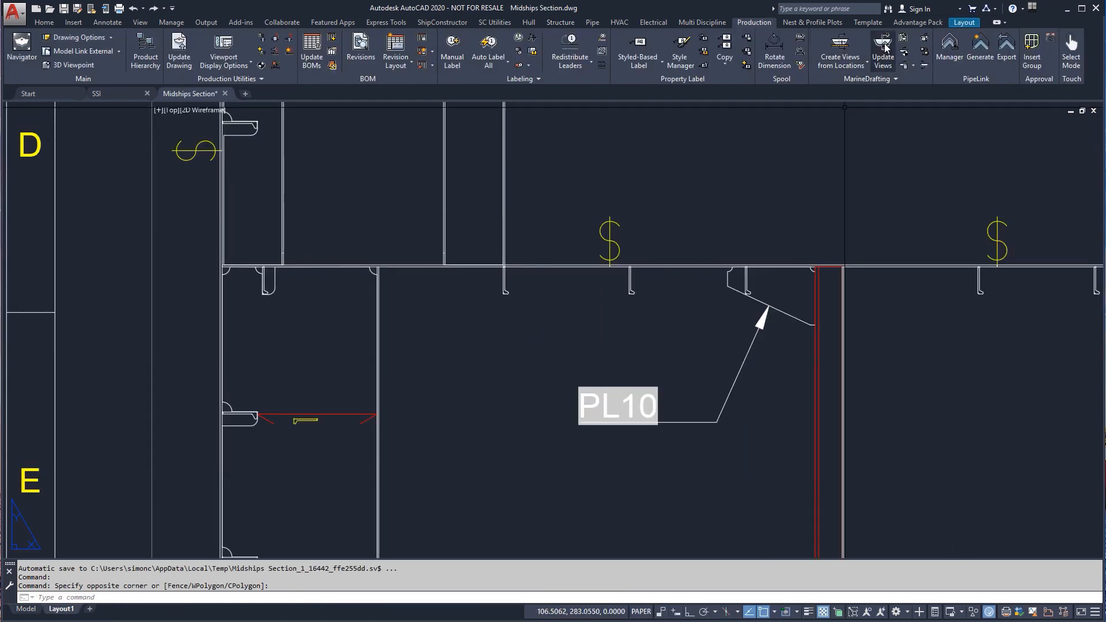
{"action": "left_click", "coordinate": [883, 47]}
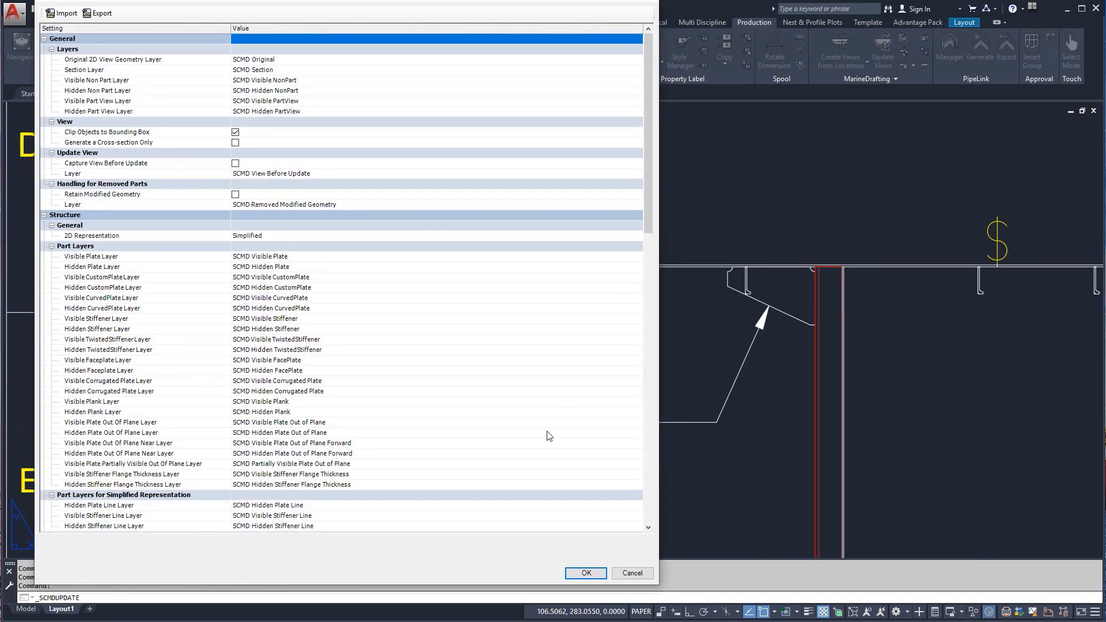
{"action": "left_click", "coordinate": [584, 573]}
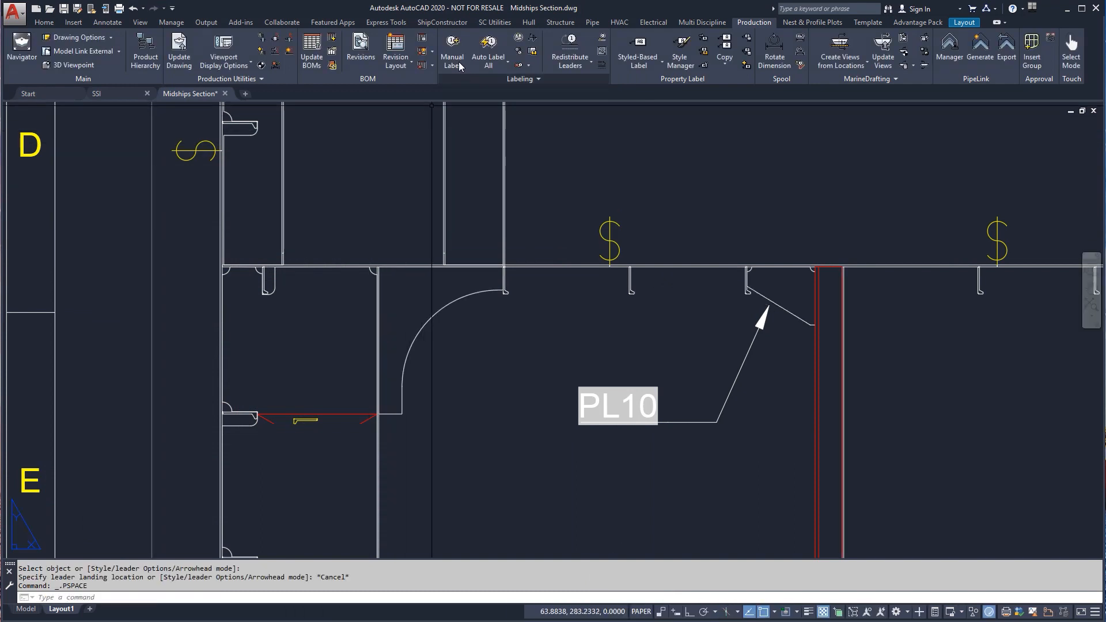
{"action": "left_click", "coordinate": [453, 50]}
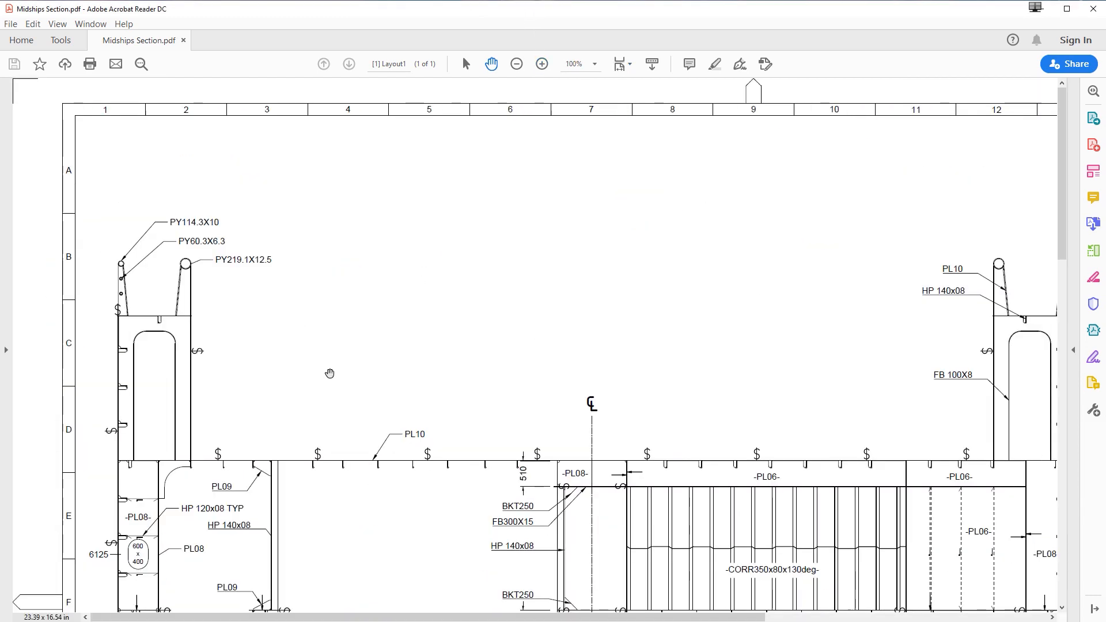
Scroll through the Midships Section PDF to check the plotted sheet.
{"action": "scroll", "scroll_direction": "down", "scroll_amount": 3}
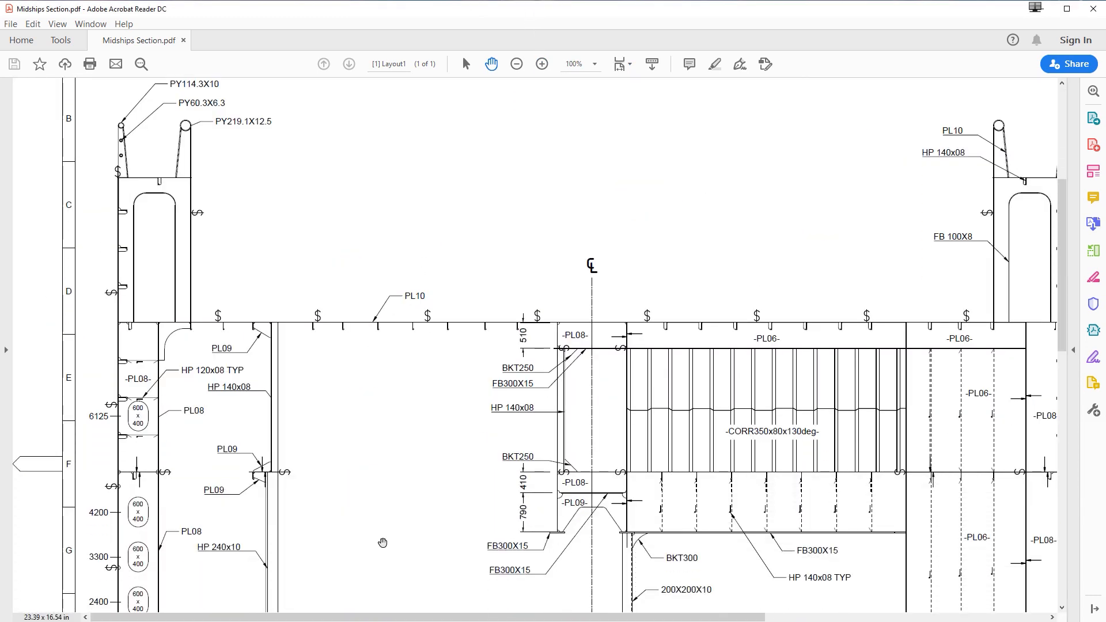
{"action": "scroll", "scroll_direction": "down", "scroll_amount": 3}
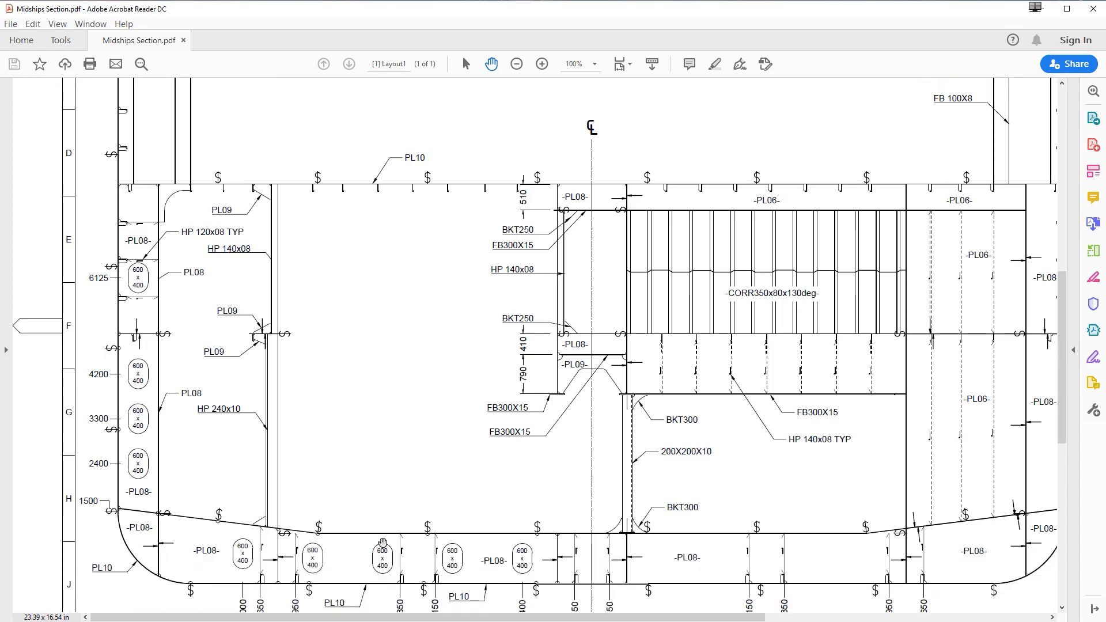
{"action": "scroll", "scroll_direction": "down", "scroll_amount": 3}
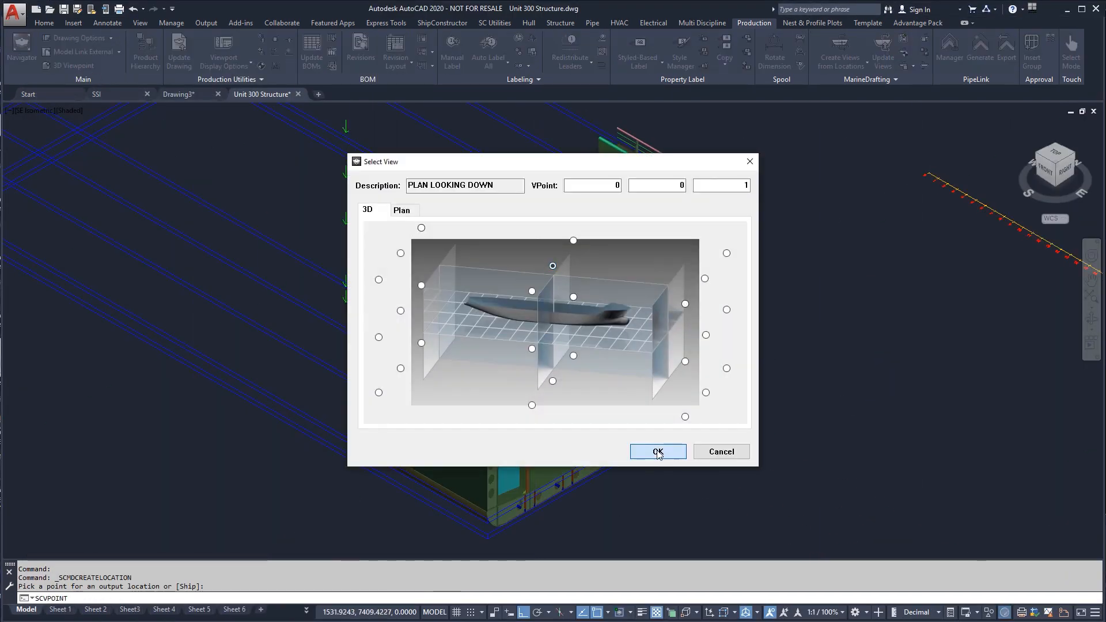
Accept the plan-looking-down direction and tick frame locations such as FRAME 47 and 46.
{"action": "left_click", "coordinate": [657, 451]}
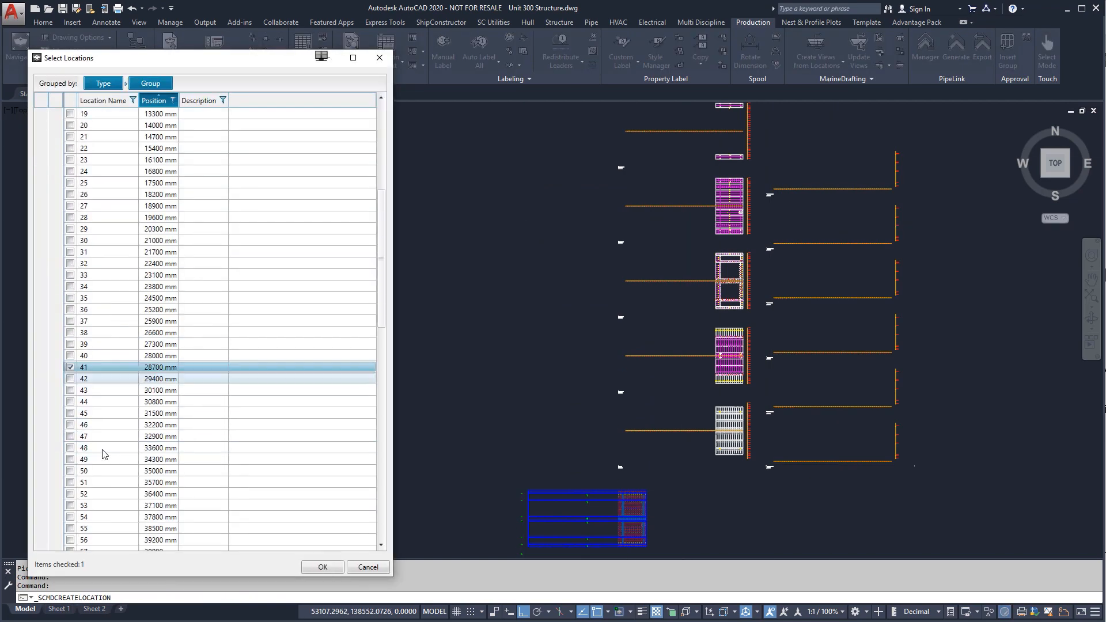
{"action": "left_click", "coordinate": [322, 566]}
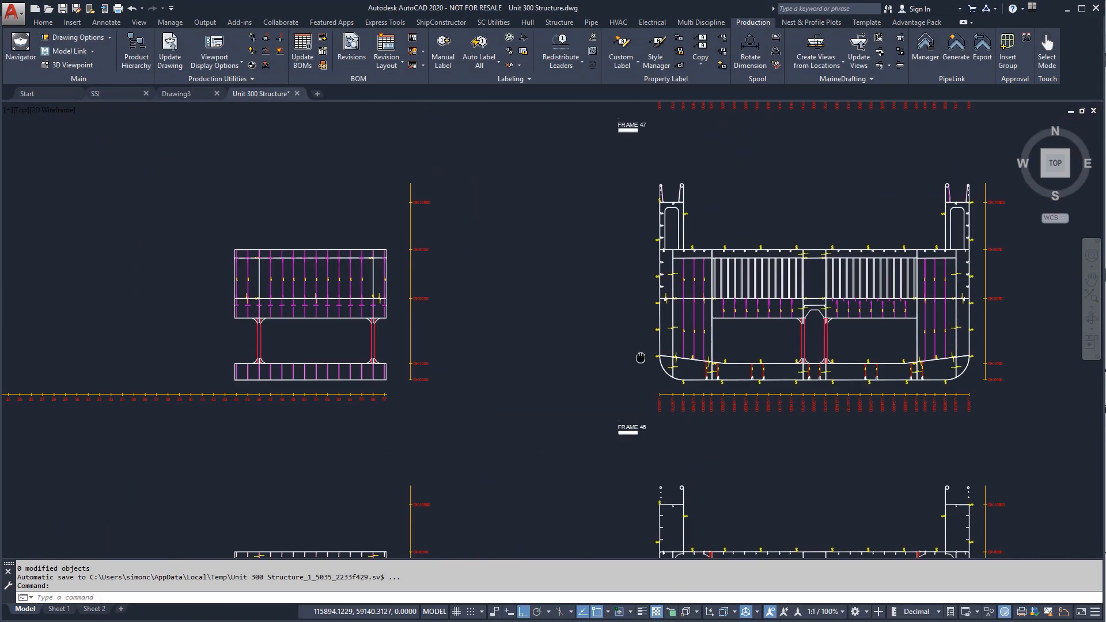
Review Sheet 1 and Sheet 4, then publish all sheets as the Unit 300 Booklet PDF.
{"action": "left_click", "coordinate": [60, 609]}
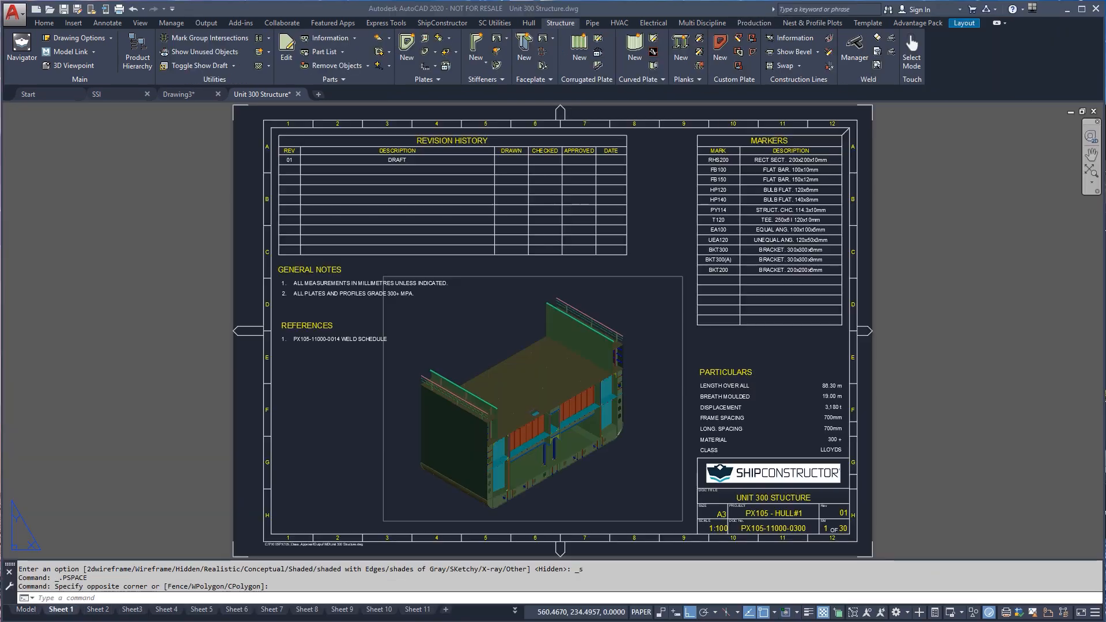
{"action": "mouse_move", "coordinate": [28, 529]}
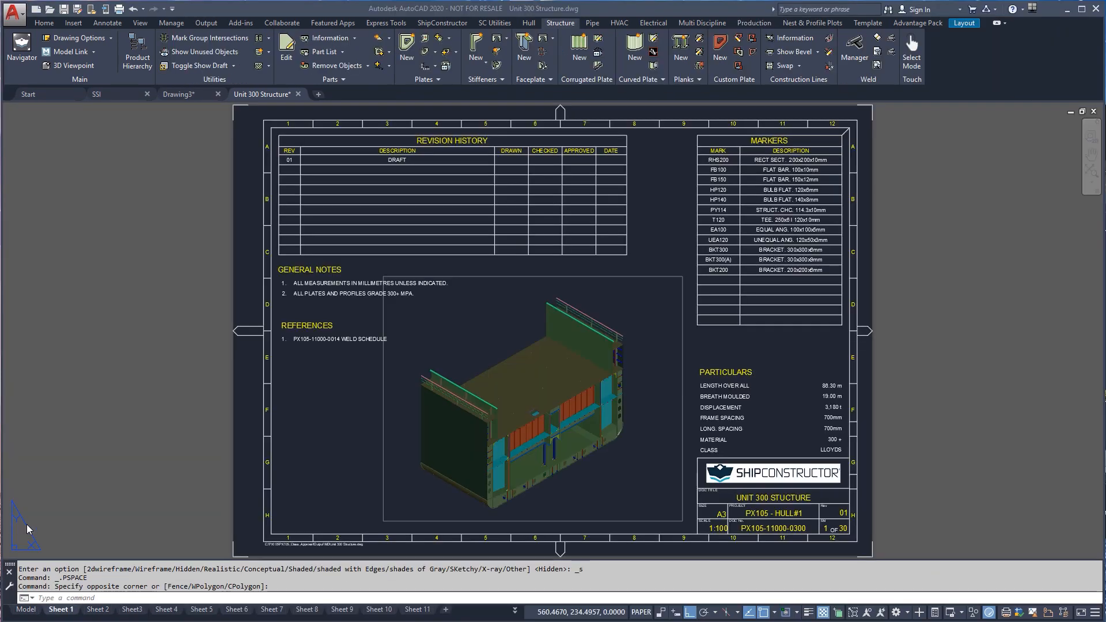
{"action": "left_click", "coordinate": [164, 610]}
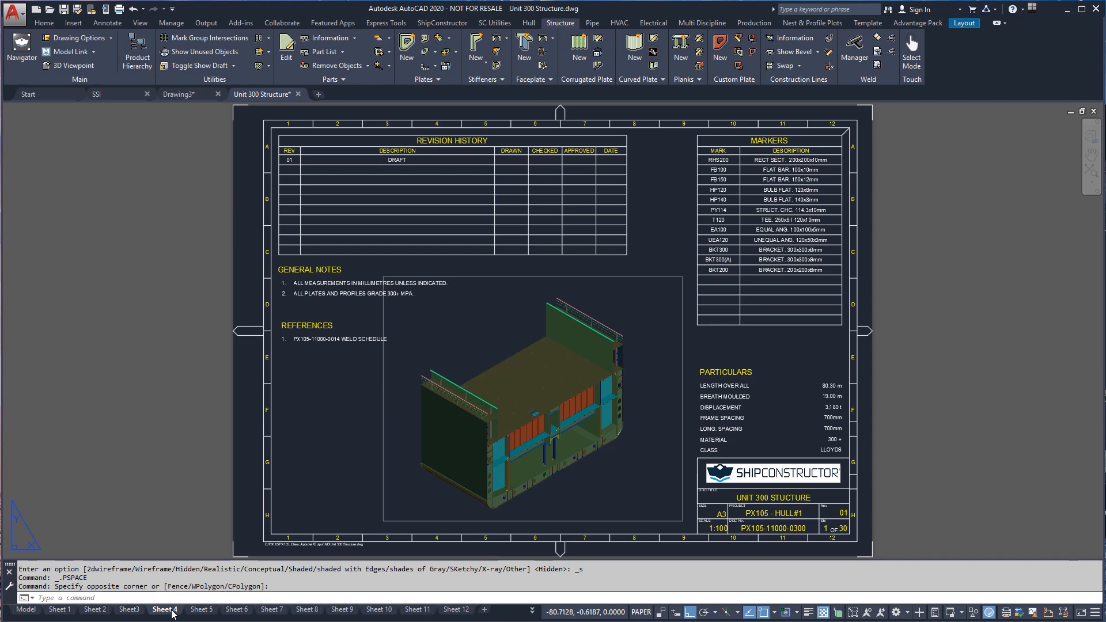
{"action": "left_click", "coordinate": [163, 609]}
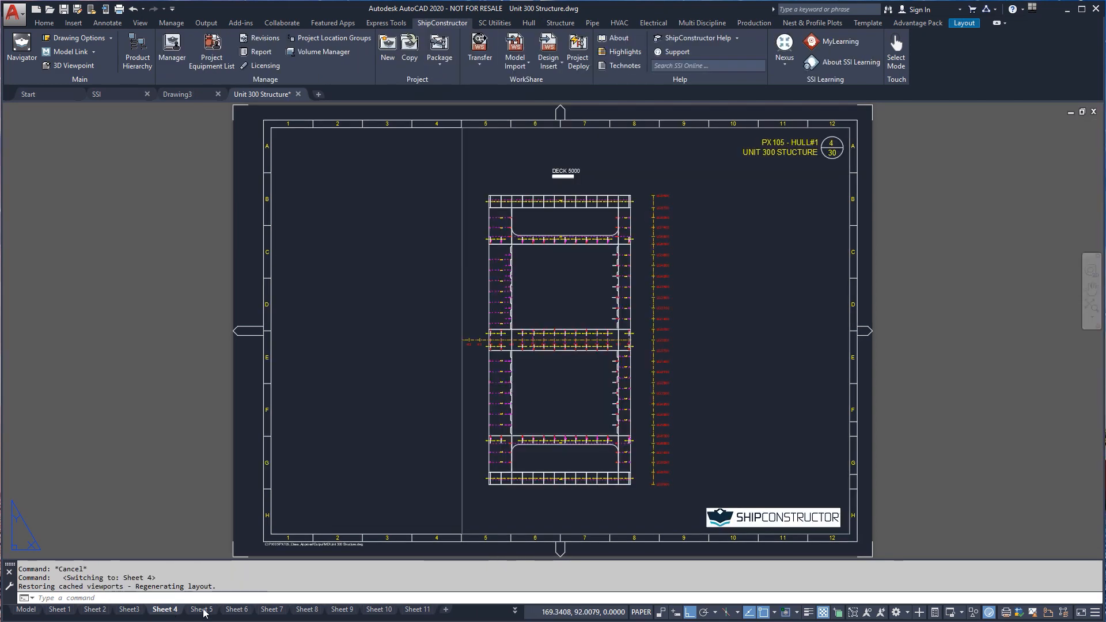
{"action": "left_click", "coordinate": [513, 611]}
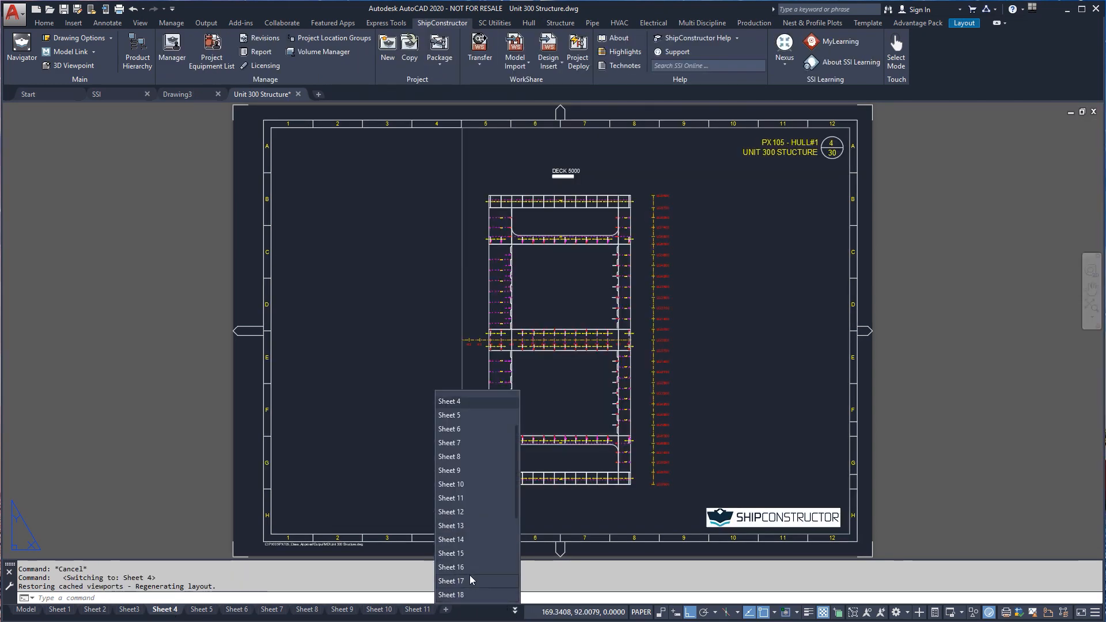
{"action": "left_click", "coordinate": [451, 566]}
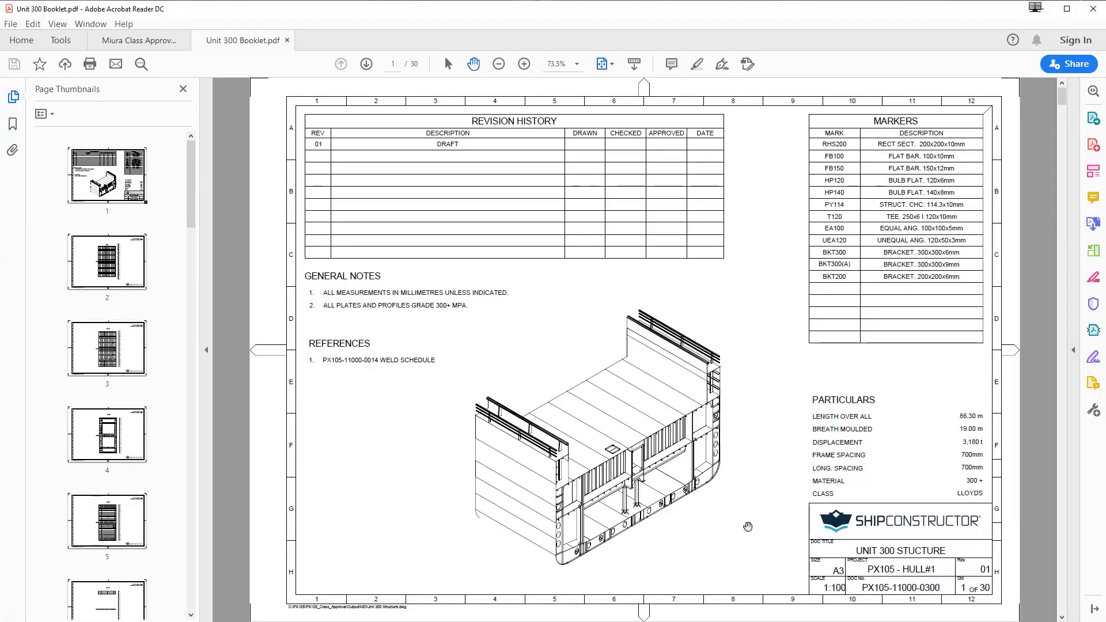
Page through the booklet from the DECK 10900 sheet to the FRAME 56 sheet.
{"action": "left_click", "coordinate": [365, 63]}
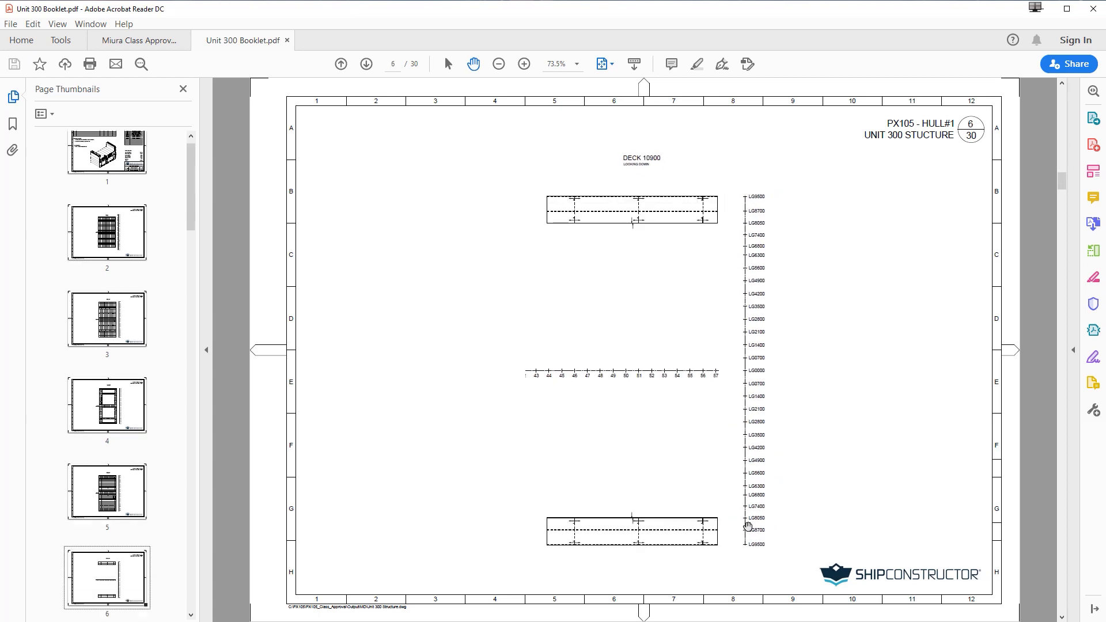
{"action": "left_click", "coordinate": [366, 63]}
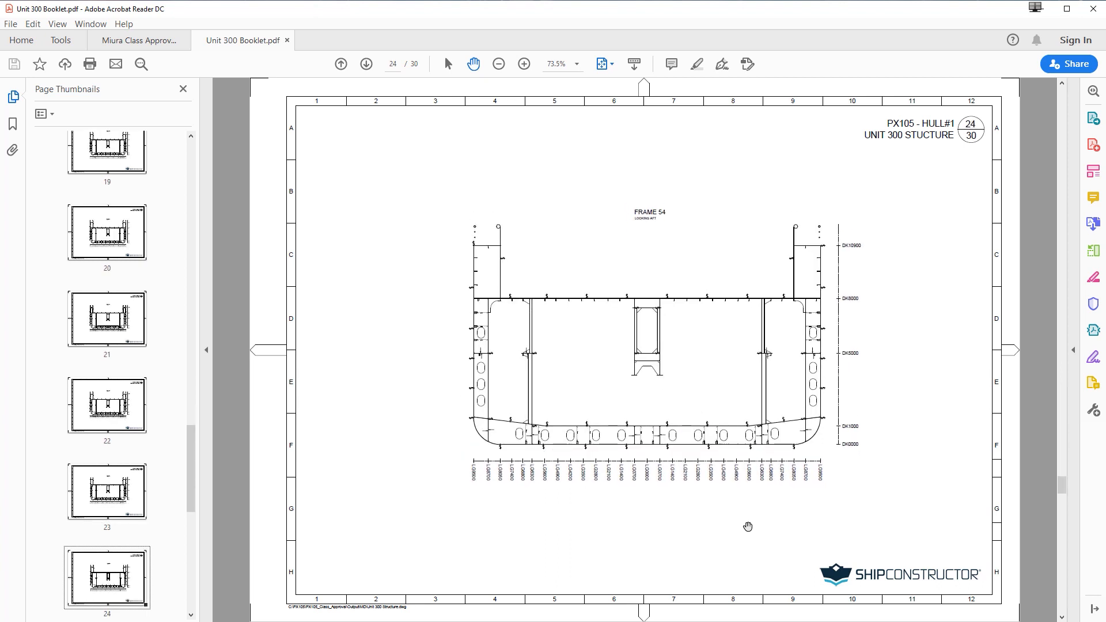
{"action": "left_click", "coordinate": [366, 63]}
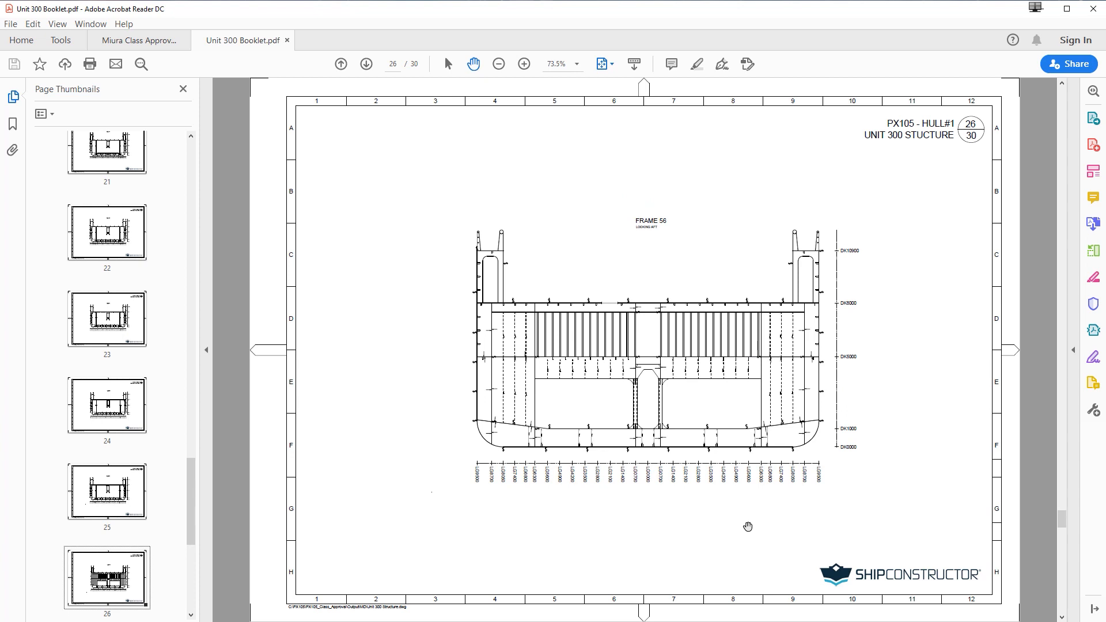